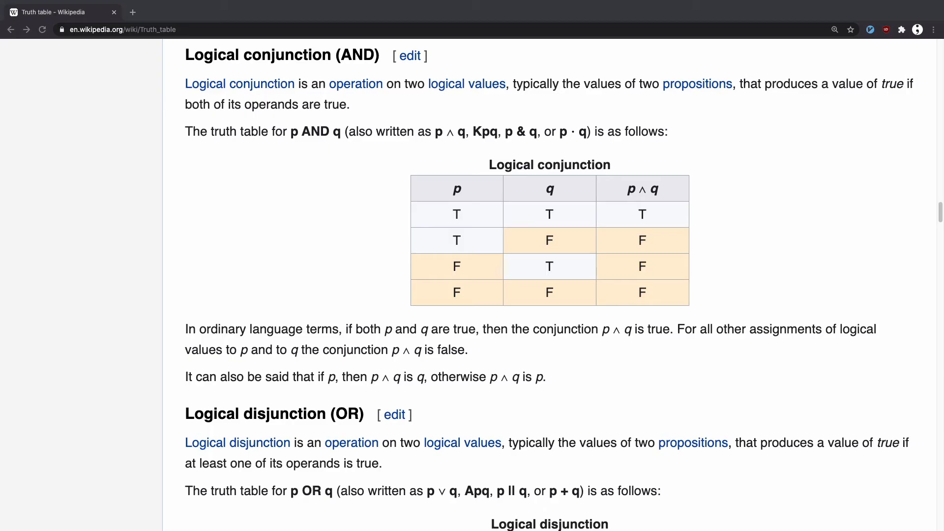
pyautogui.moveTo(369, 205)
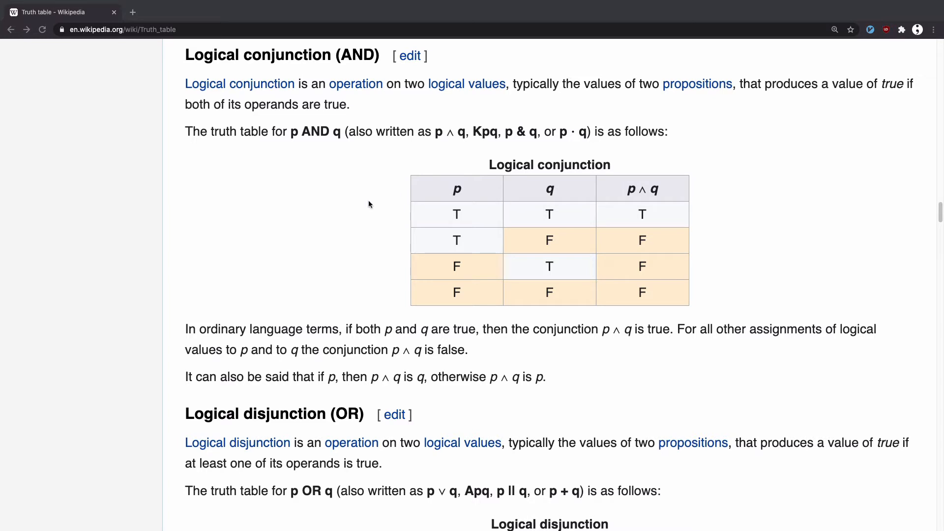
pyautogui.moveTo(735, 191)
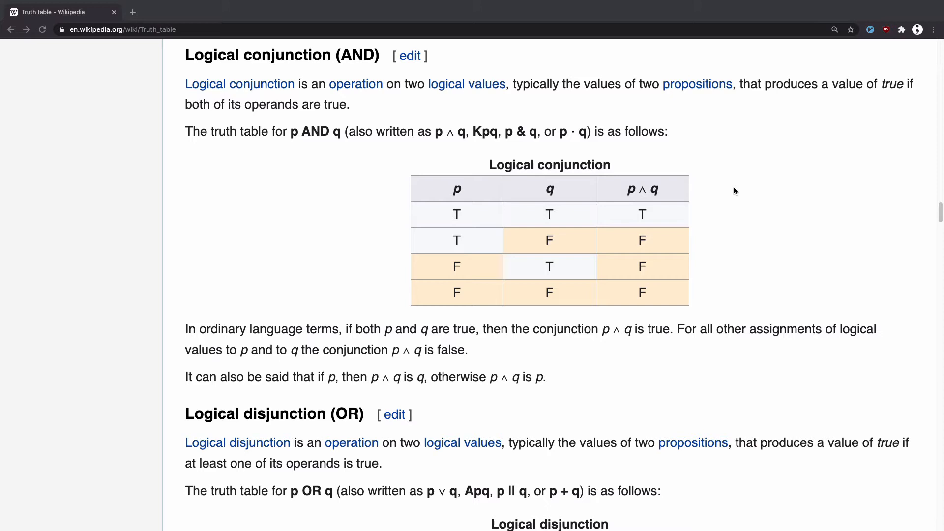
pyautogui.moveTo(558, 192)
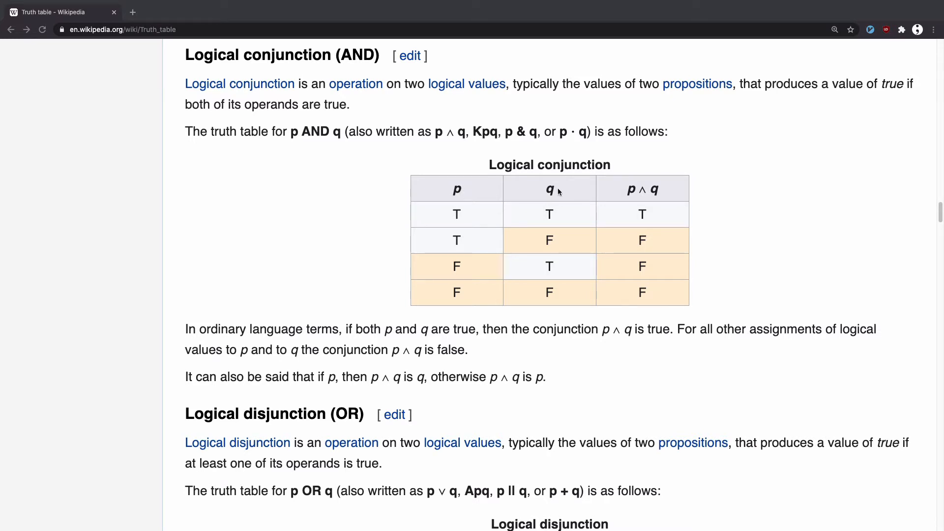
pyautogui.moveTo(637, 186)
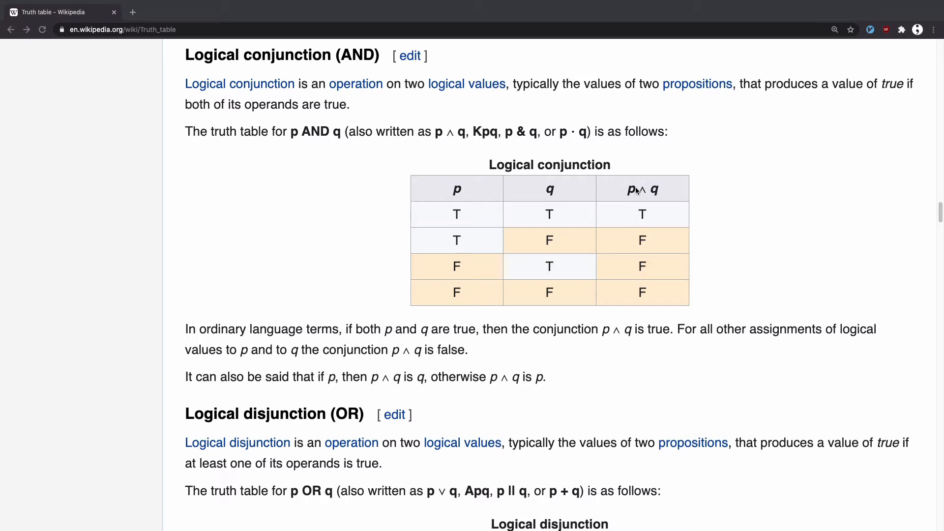
pyautogui.moveTo(570, 209)
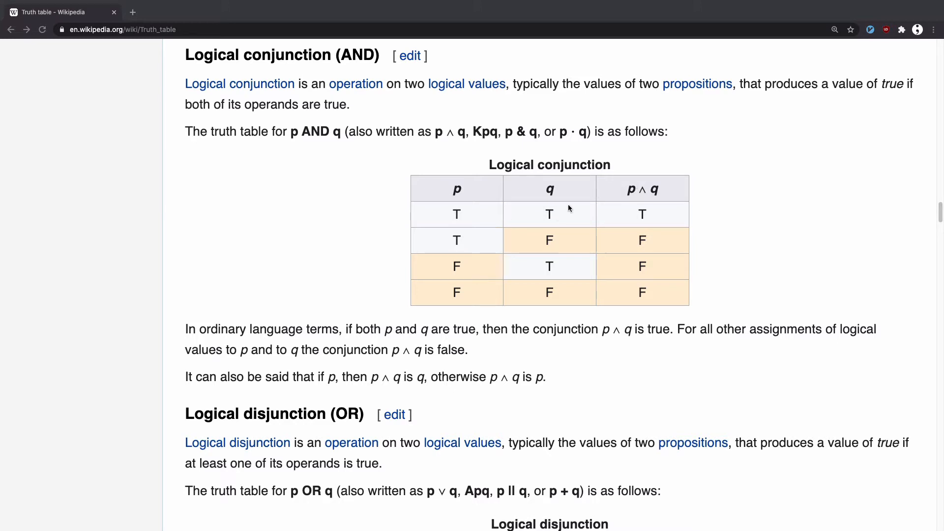
pyautogui.moveTo(566, 228)
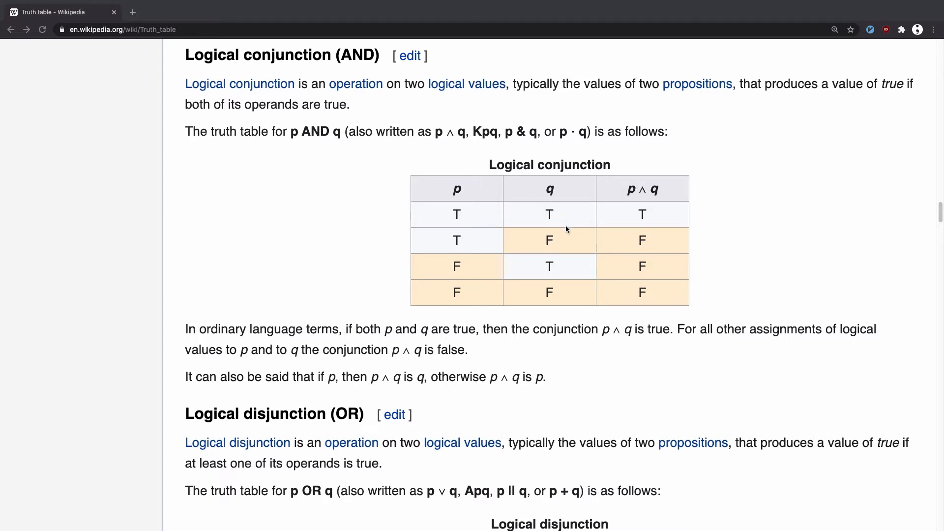
pyautogui.moveTo(539, 302)
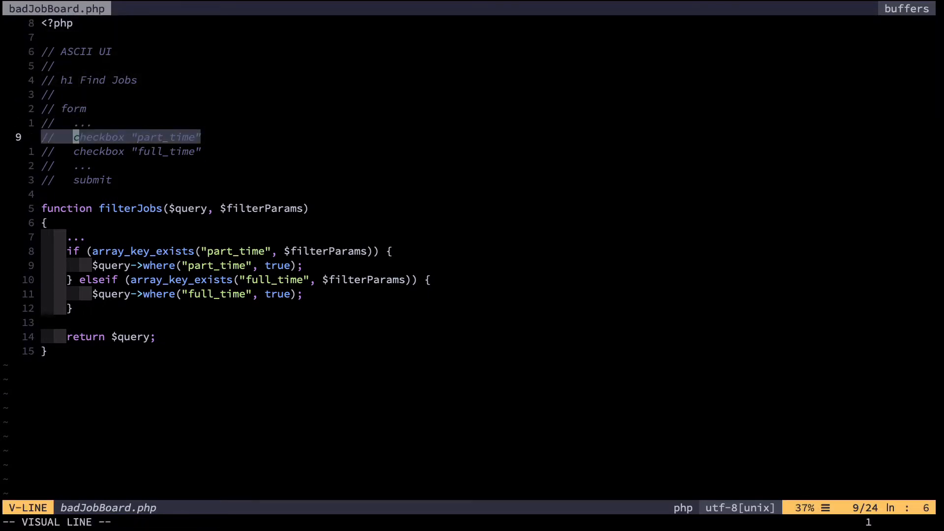
# Visually select the checkbox comment lines and the part_time and full_time branches
pyautogui.press('j')
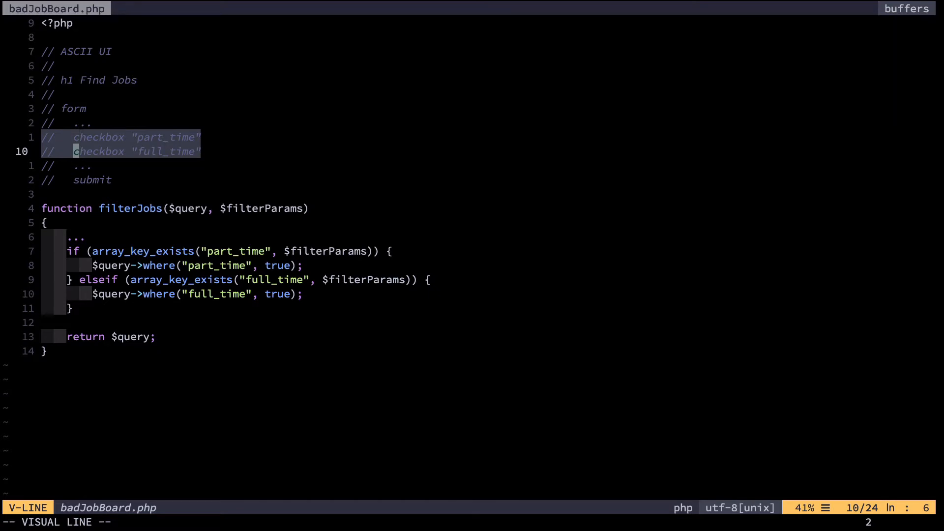
pyautogui.press('Escape')
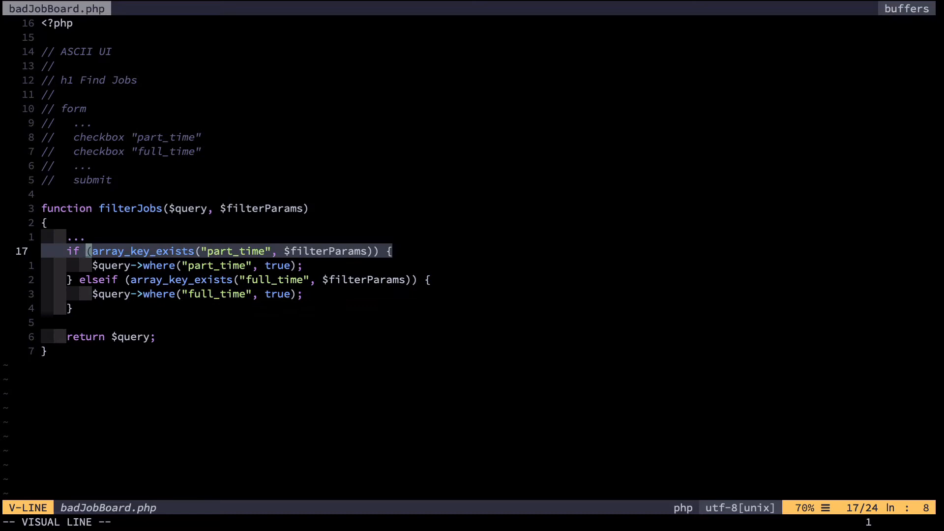
pyautogui.press('l')
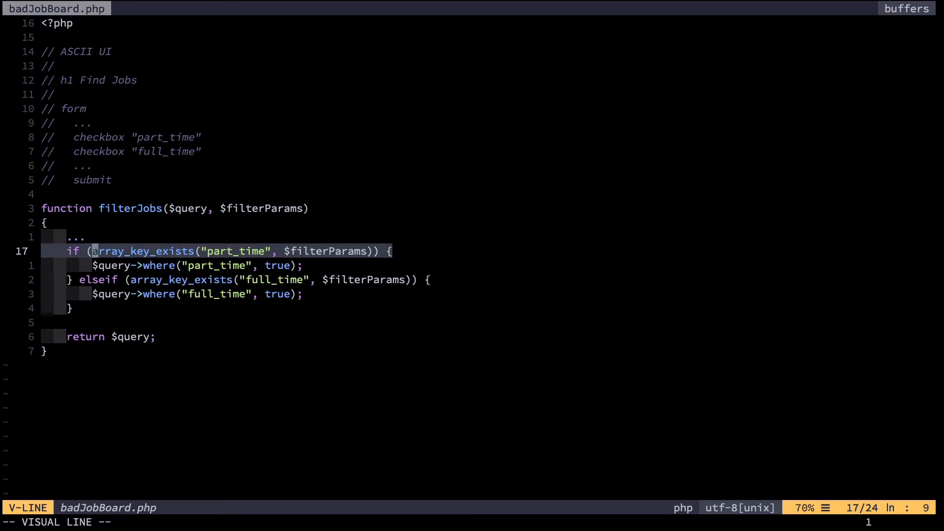
pyautogui.press('j')
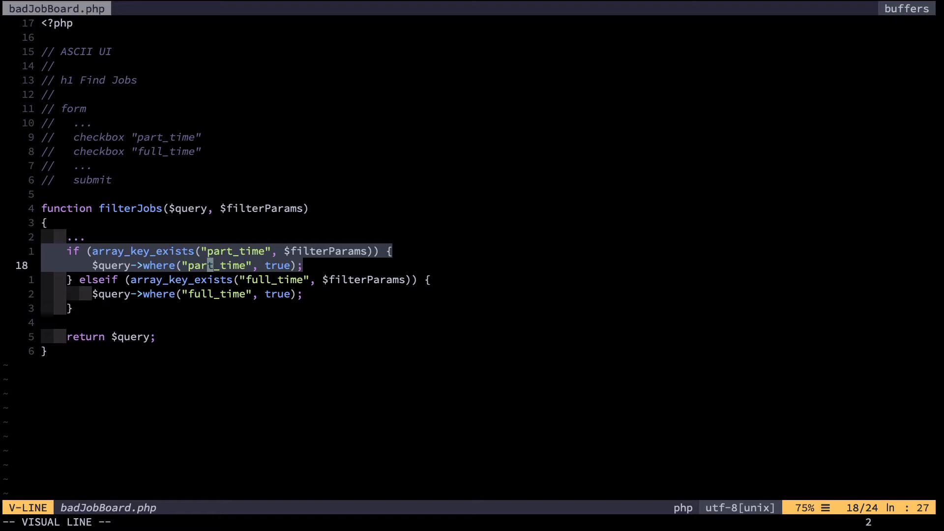
pyautogui.press('j')
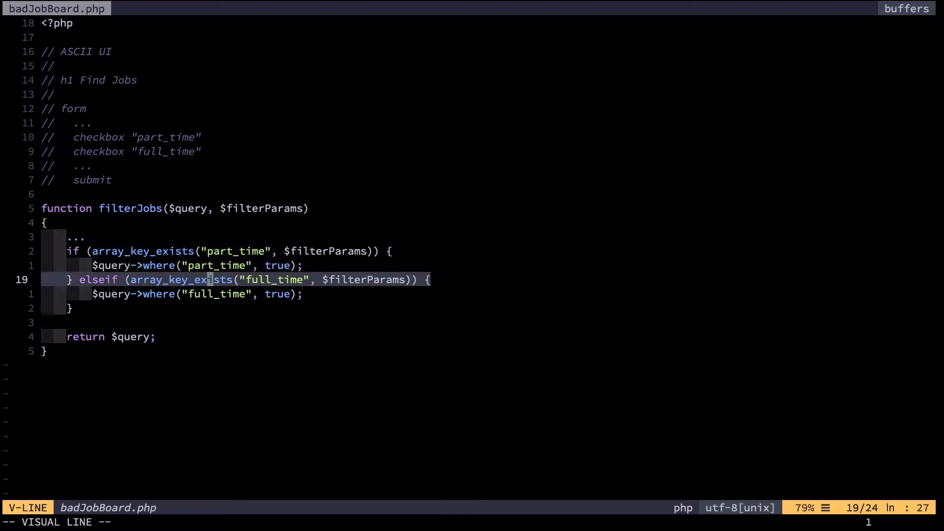
pyautogui.press('j')
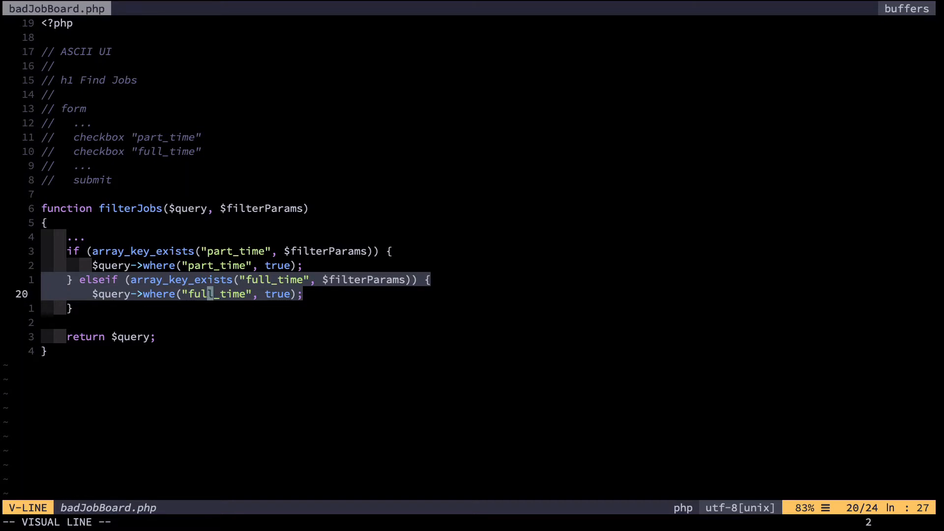
pyautogui.press('Escape')
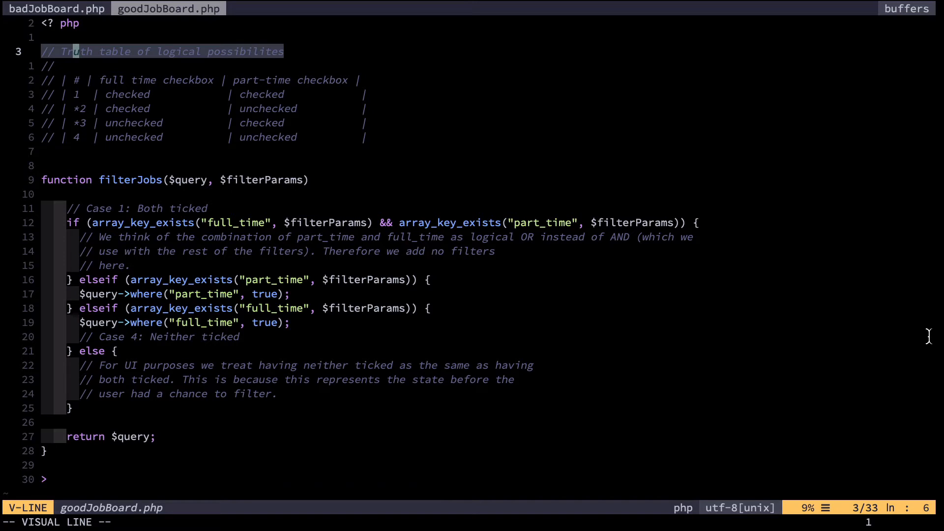
# Save the 'part time checkbox' header fix and select truth table rows 2 and 3
pyautogui.press('Escape')
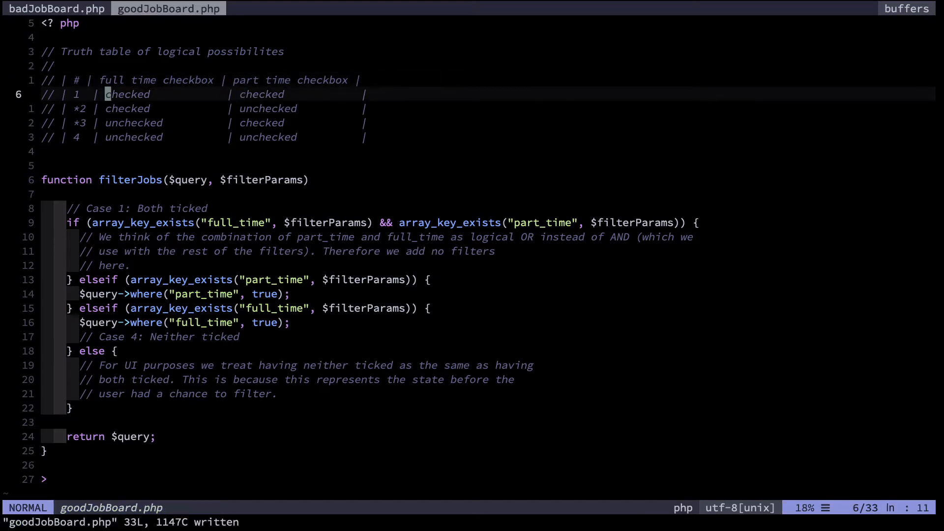
pyautogui.press('V')
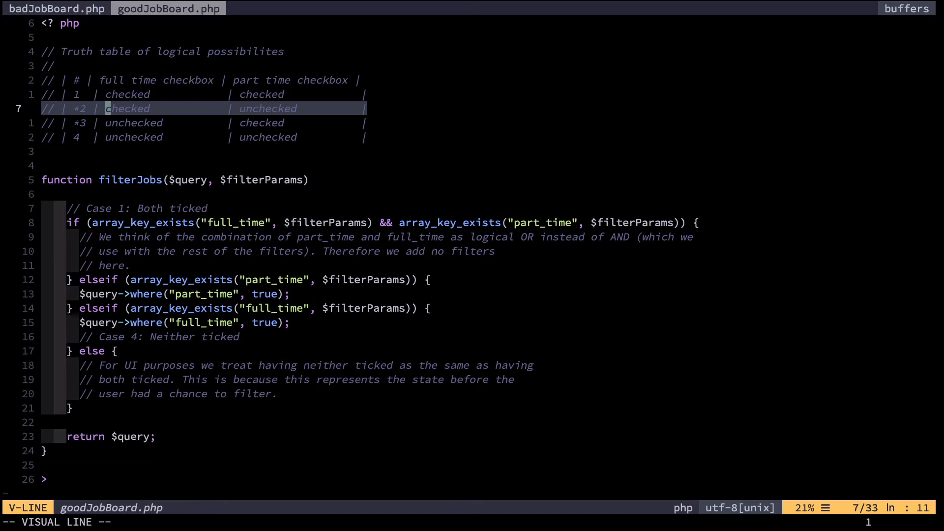
pyautogui.press('j')
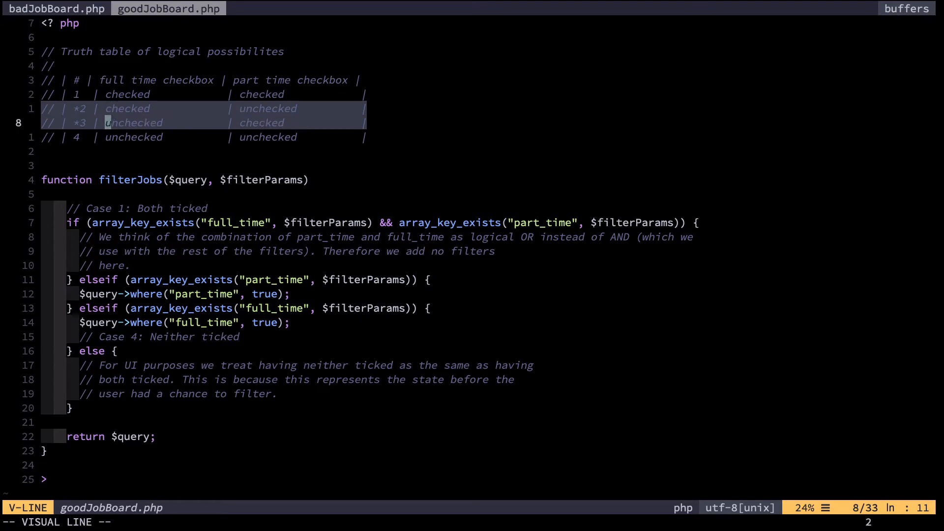
pyautogui.press('k')
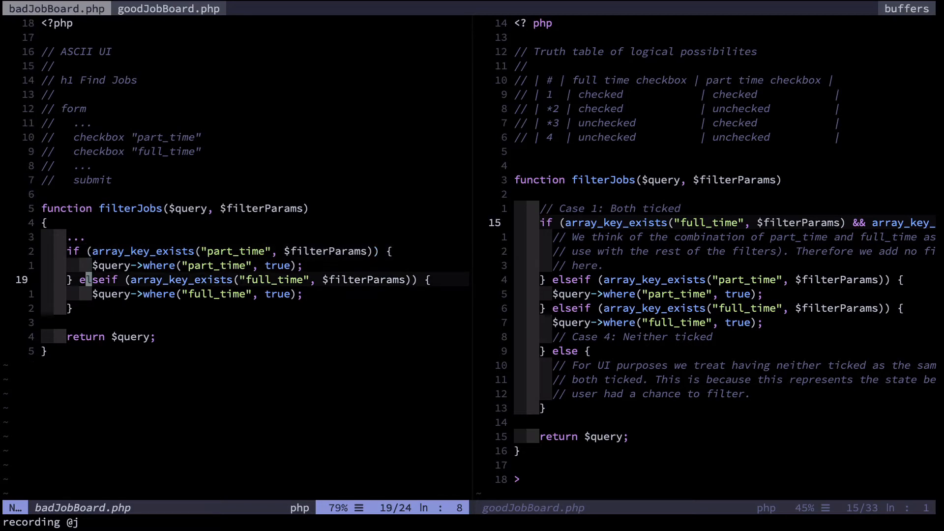
# Start recording macro j and jump to the fourth truth table row in goodJobBoard.php
pyautogui.press('j')
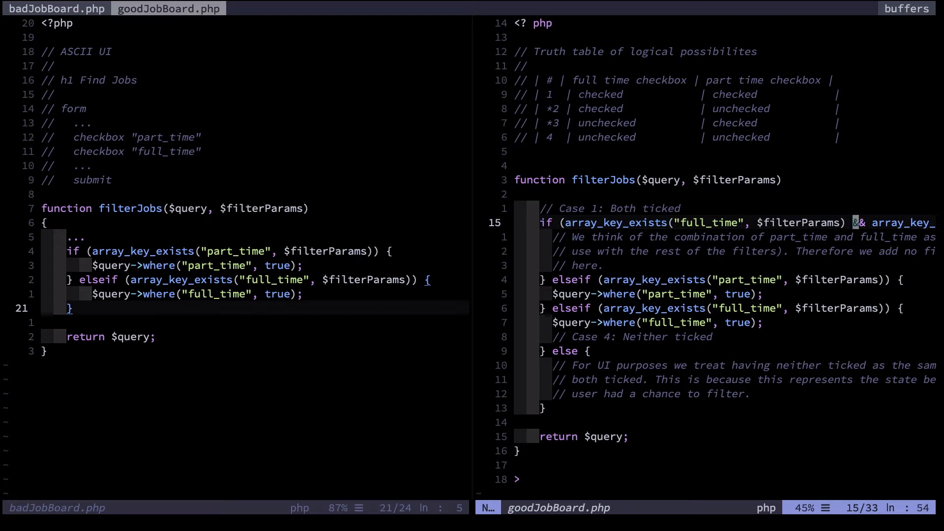
pyautogui.hscroll(3)
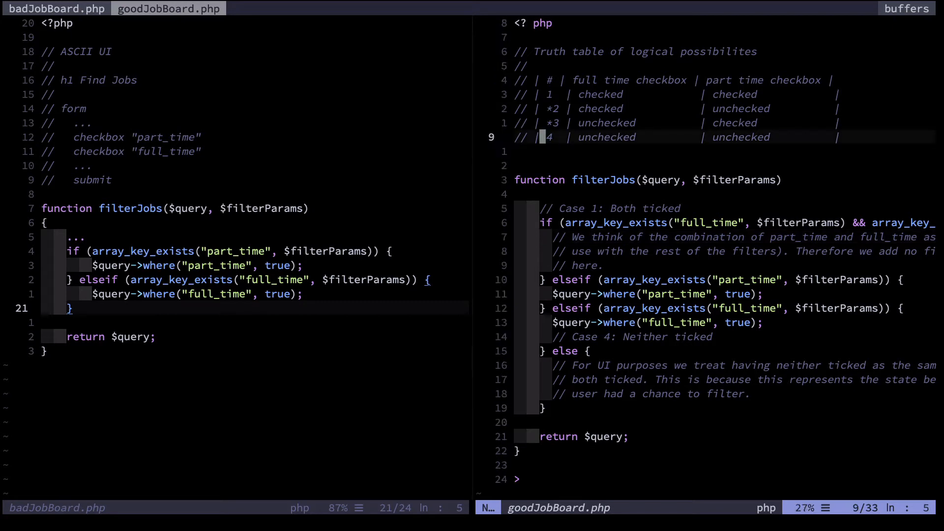
pyautogui.click(70, 308)
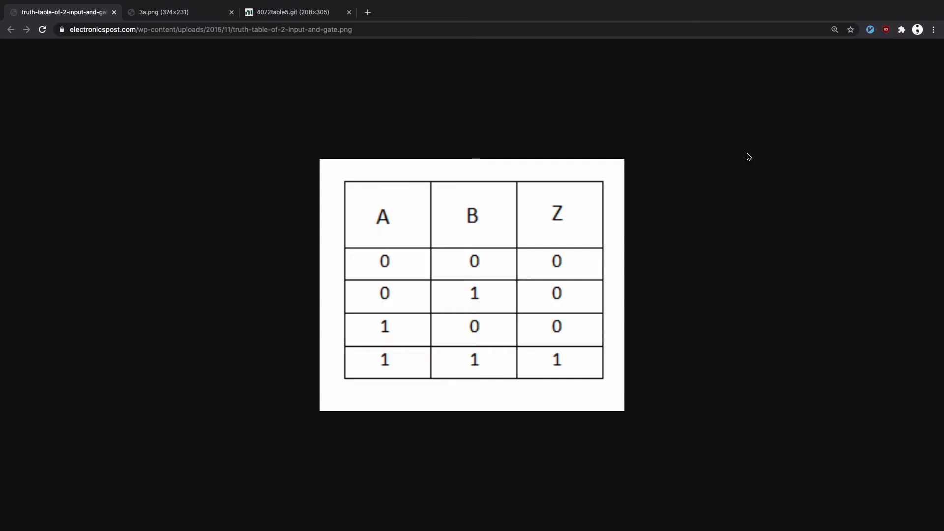
pyautogui.moveTo(708, 170)
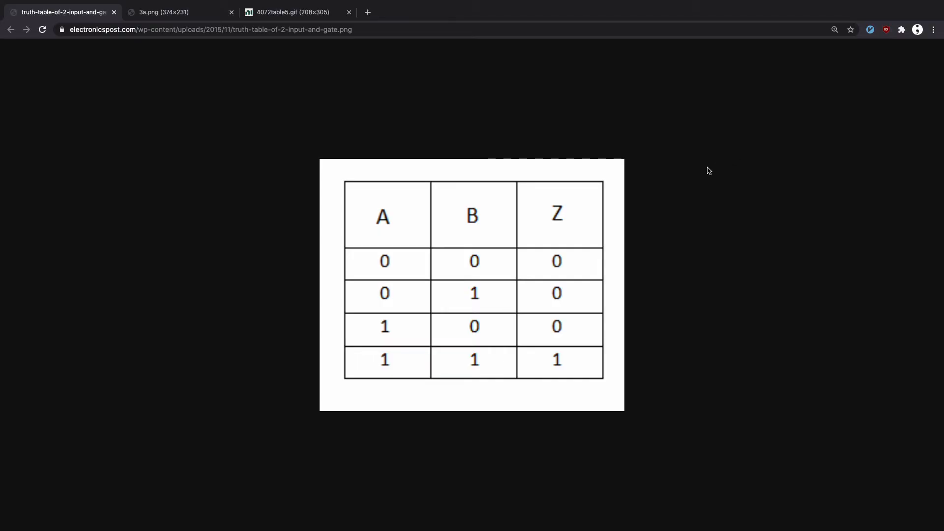
pyautogui.moveTo(700, 186)
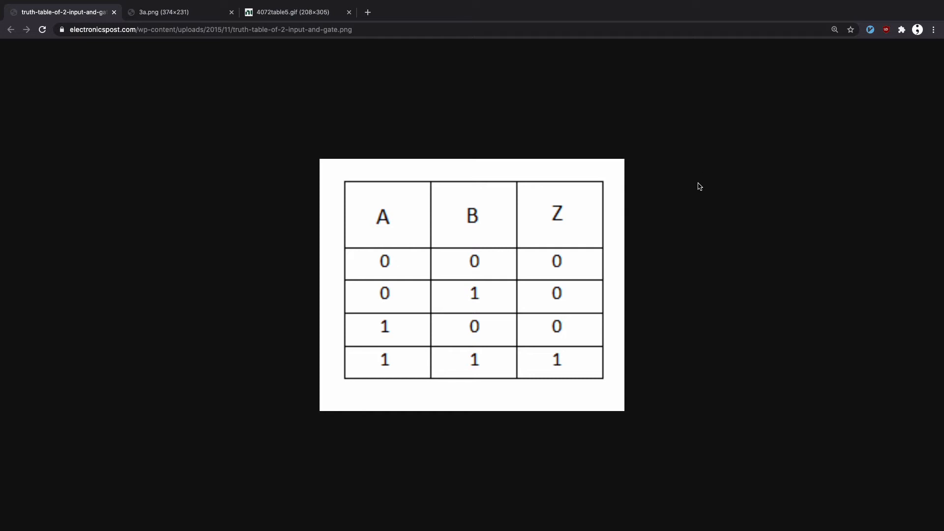
pyautogui.moveTo(673, 196)
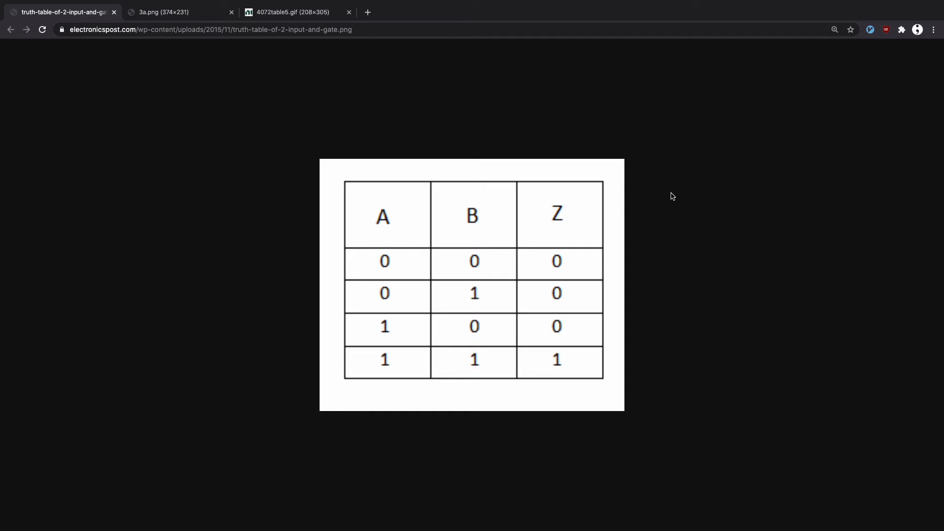
pyautogui.moveTo(662, 193)
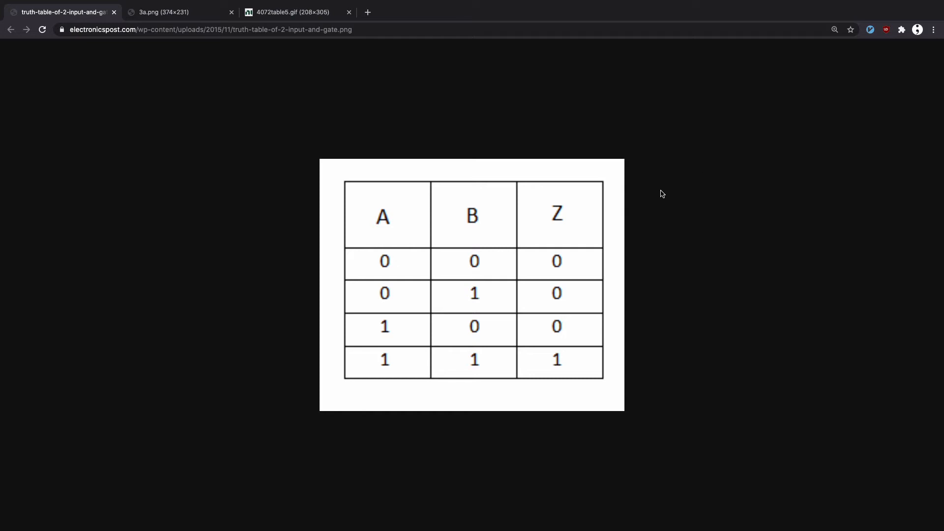
pyautogui.moveTo(460, 157)
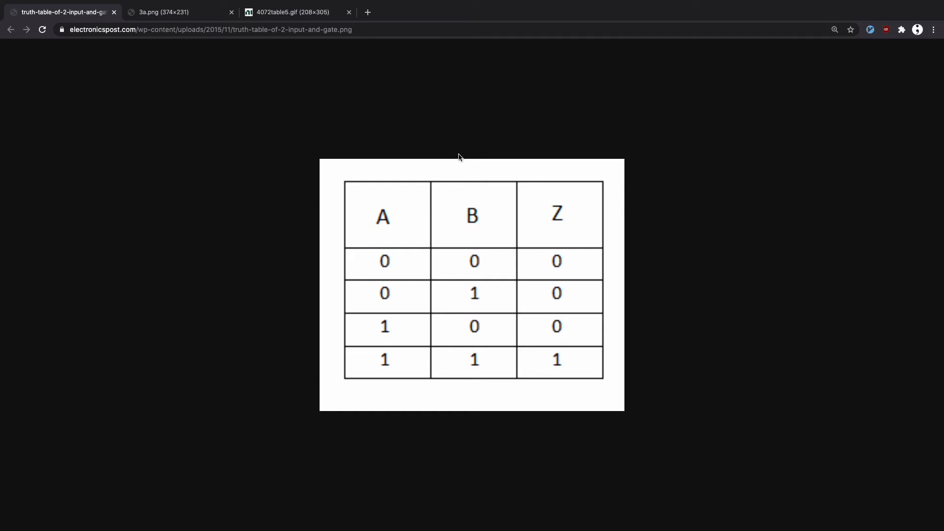
pyautogui.moveTo(489, 231)
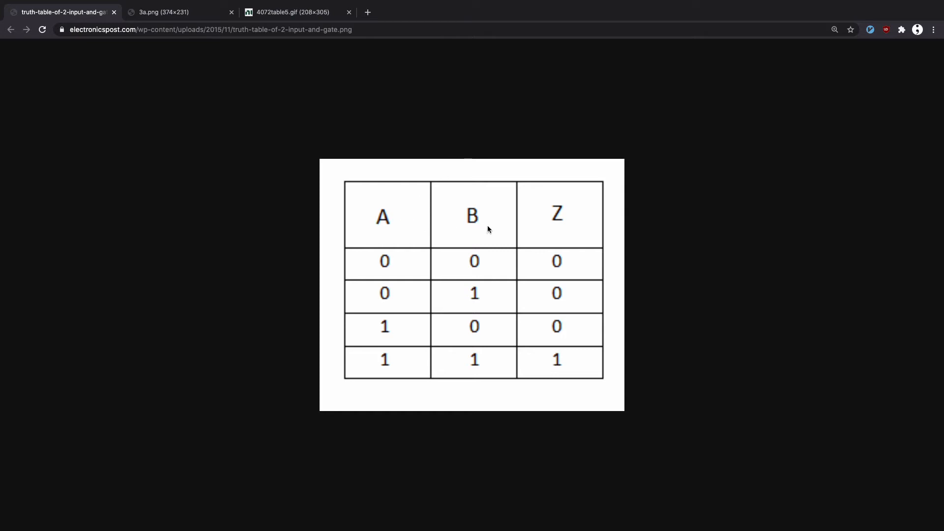
pyautogui.moveTo(370, 258)
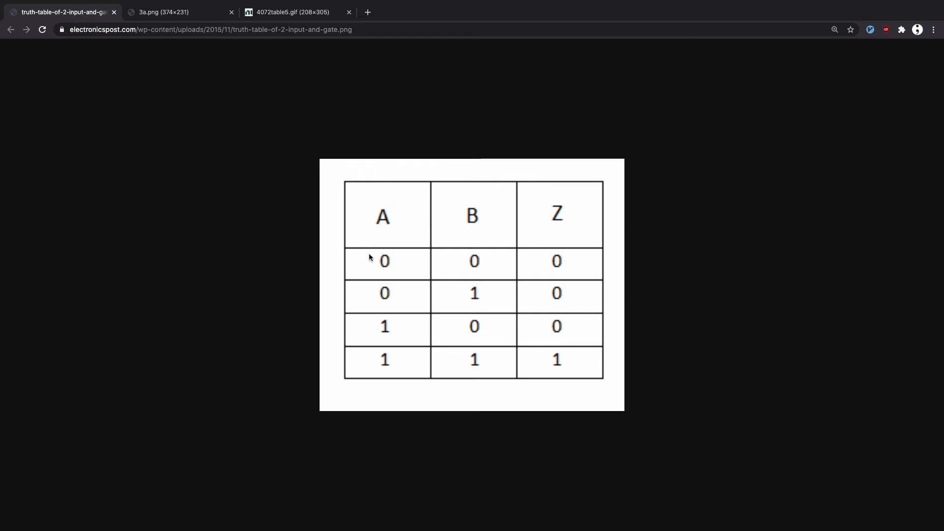
pyautogui.moveTo(252, 133)
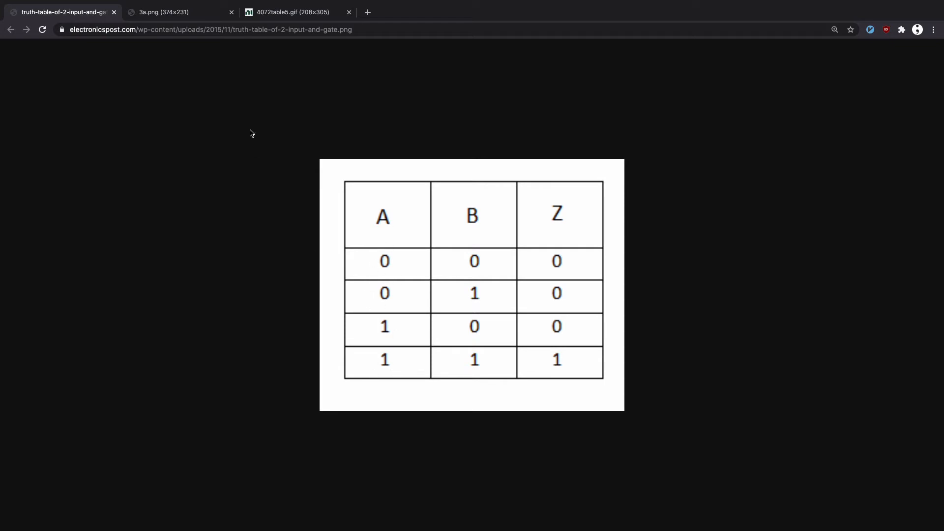
# View the three-input 3a.png table, then the four-input 4072table5.gif table
pyautogui.click(175, 11)
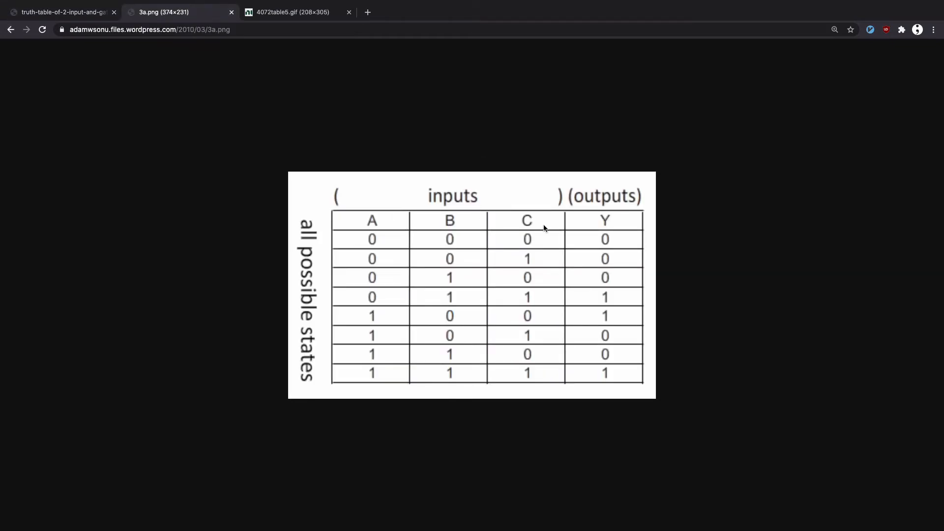
pyautogui.moveTo(366, 239)
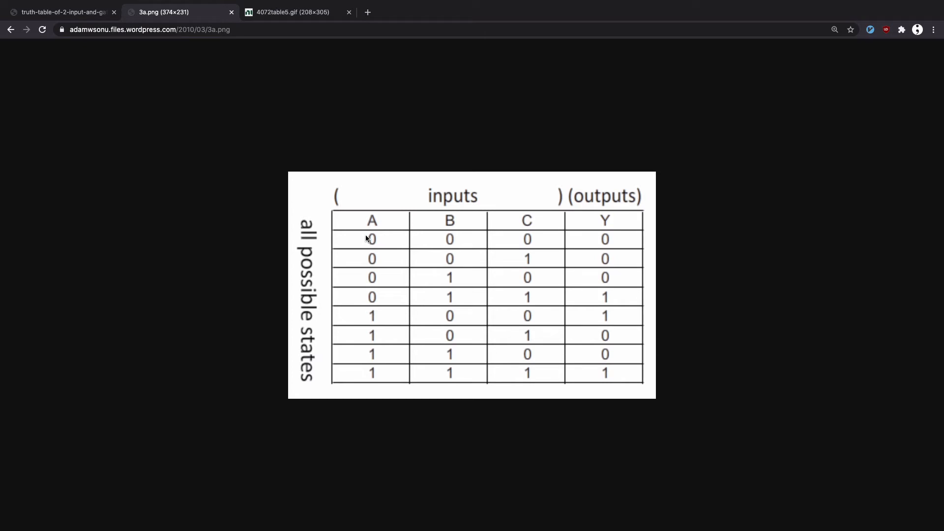
pyautogui.moveTo(369, 381)
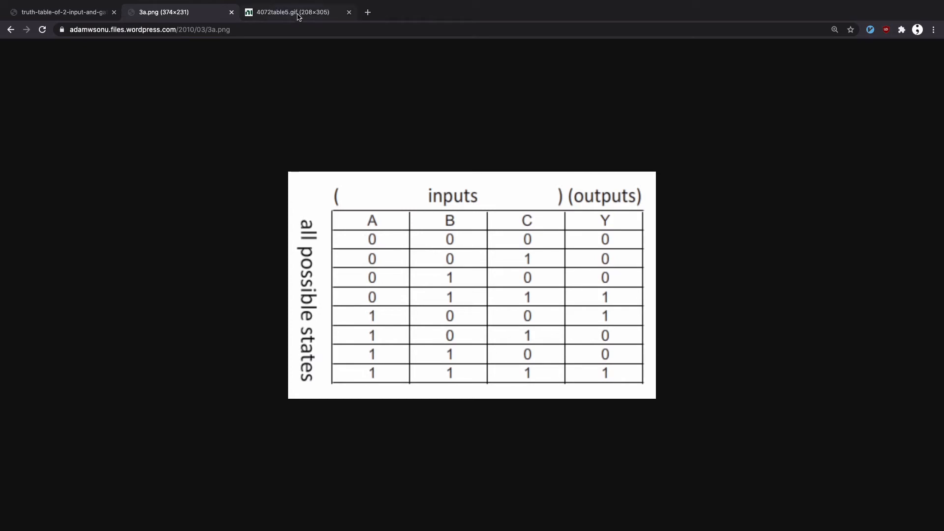
pyautogui.click(295, 12)
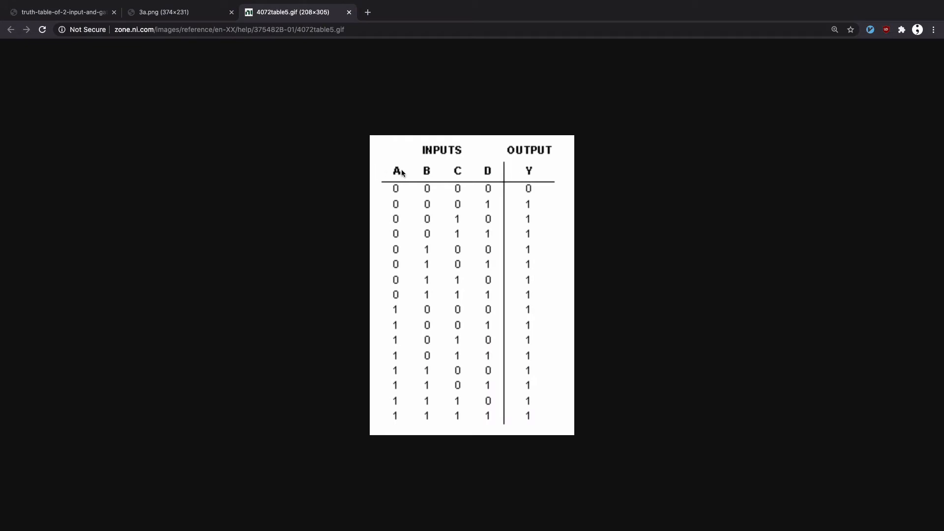
pyautogui.moveTo(397, 344)
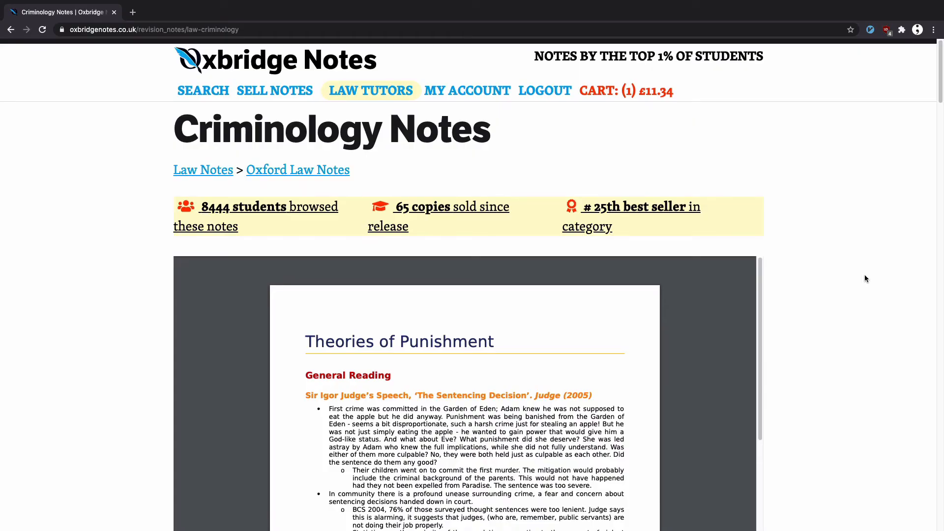
pyautogui.moveTo(272, 150)
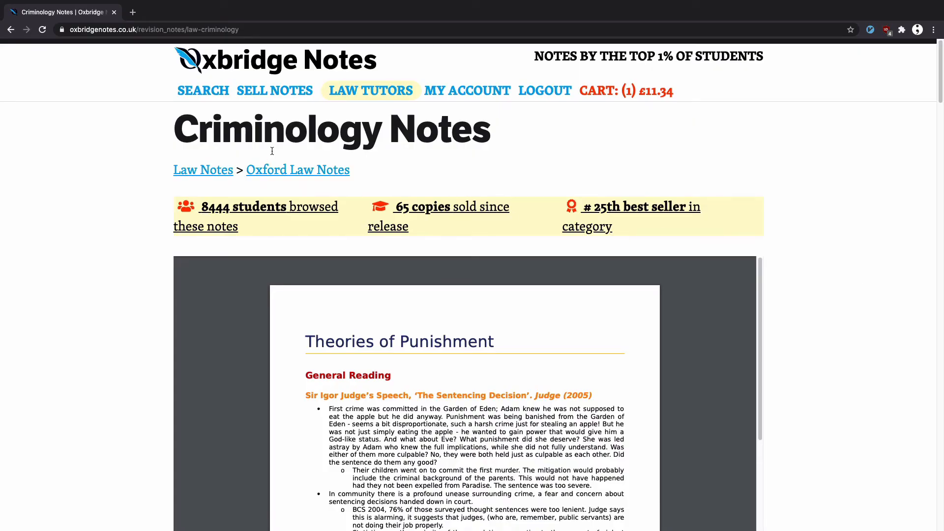
# Scroll down to the Criminology Notes seller's description and clear the text selection
pyautogui.scroll(-3)
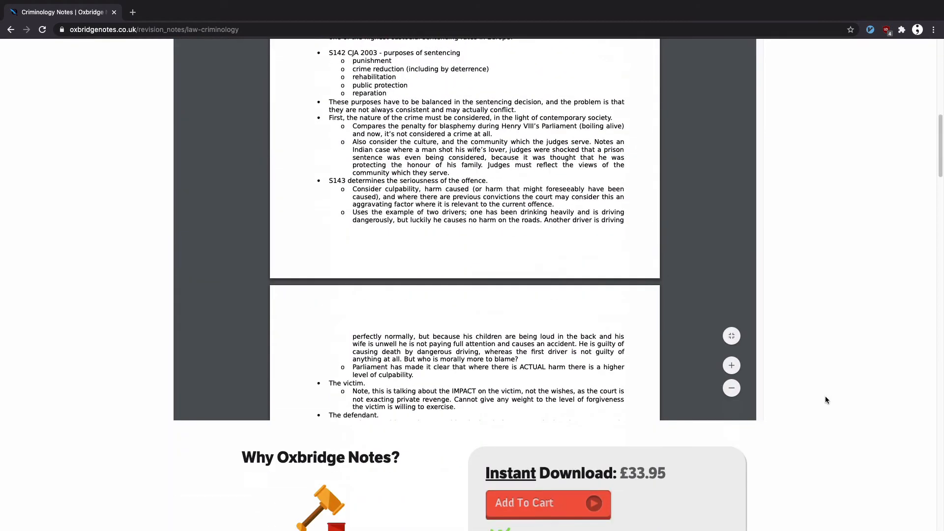
pyautogui.scroll(-3)
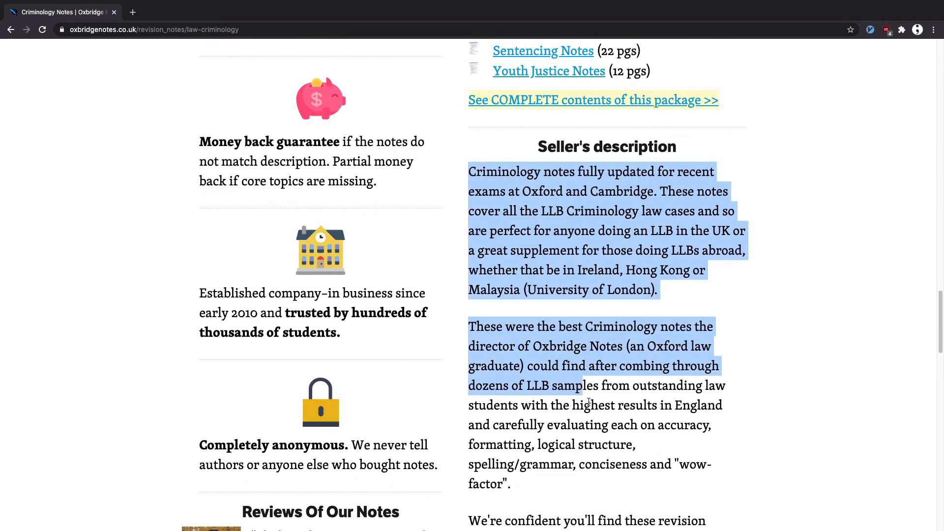
pyautogui.click(792, 364)
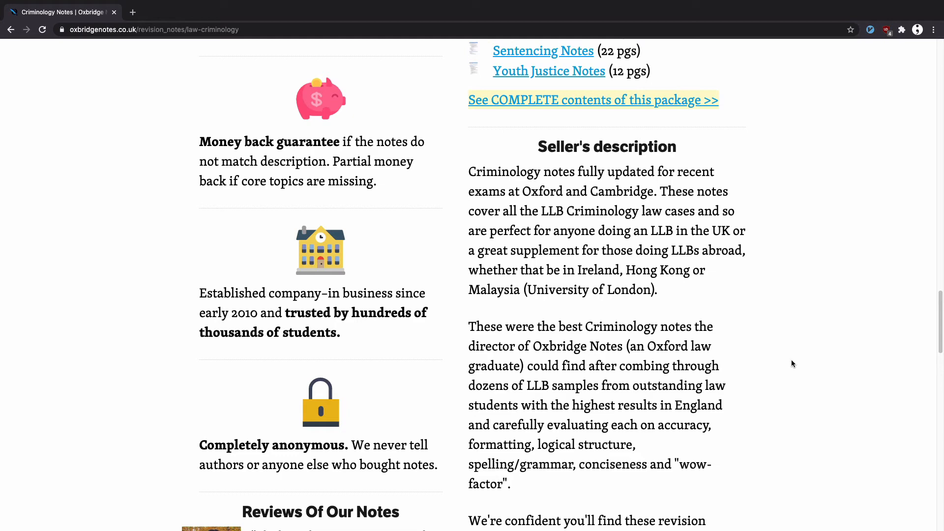
pyautogui.scroll(-3)
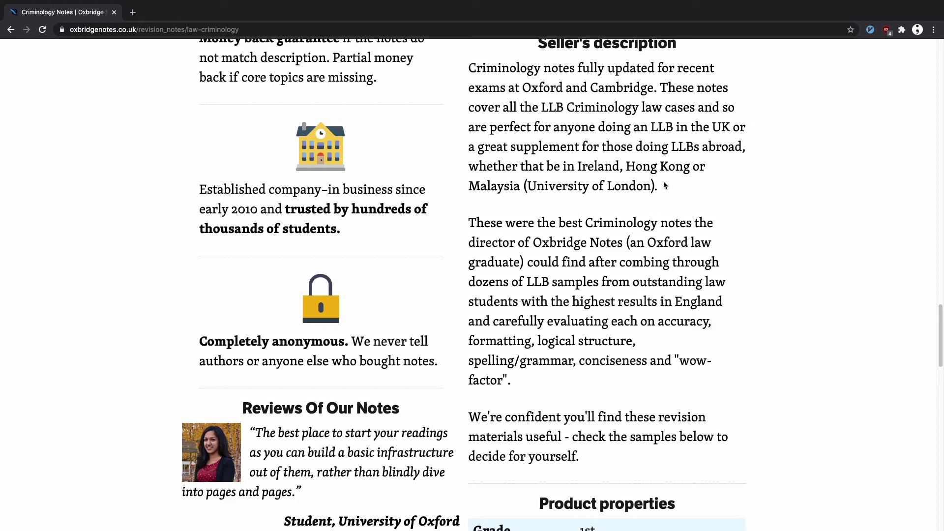
pyautogui.moveTo(690, 266)
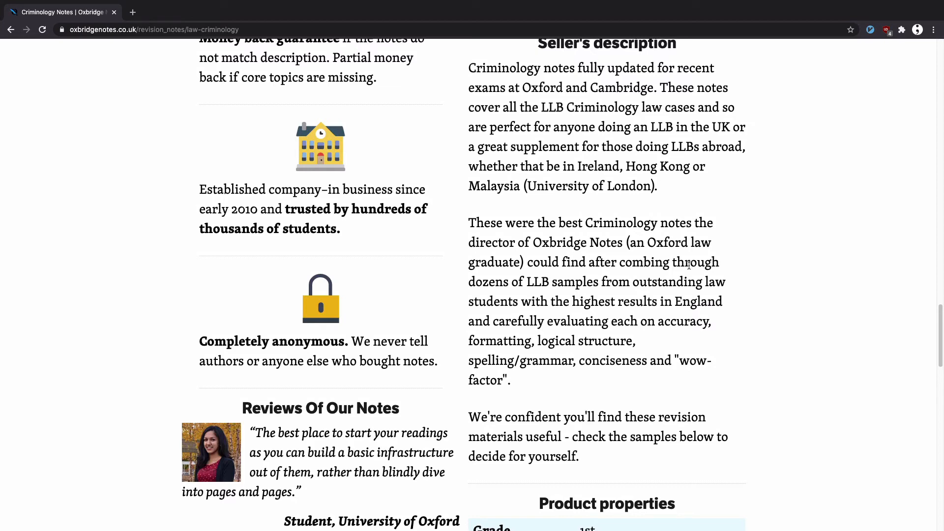
pyautogui.moveTo(811, 294)
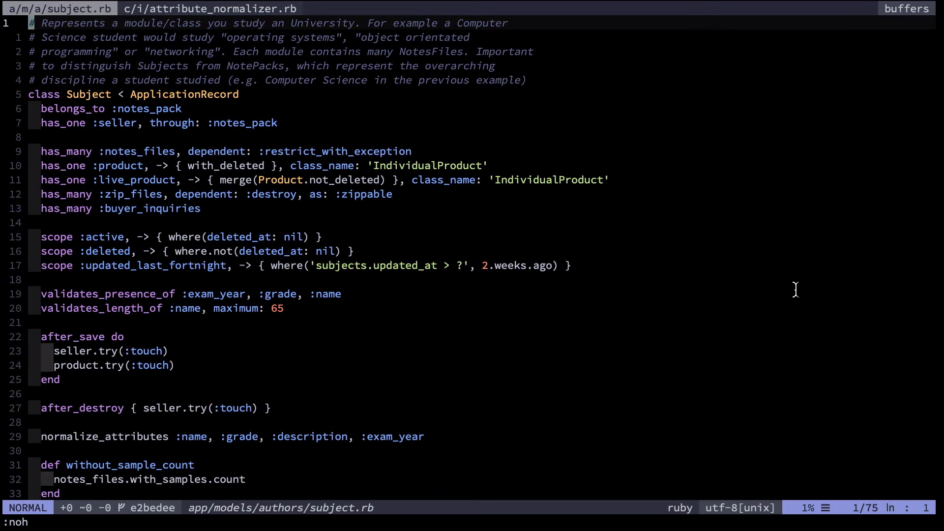
# Highlight subject.rb's normalize_attributes line 30, then switch to the pry console
pyautogui.press('V')
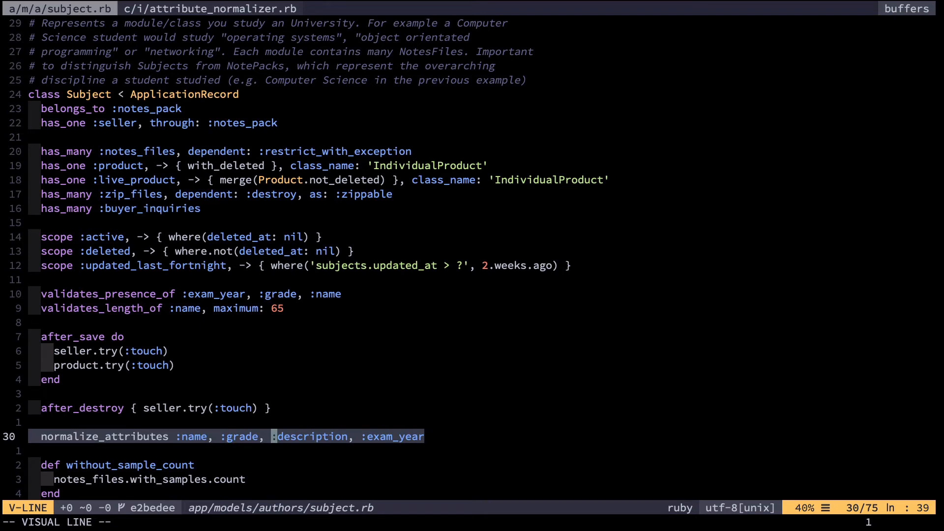
pyautogui.press('d')
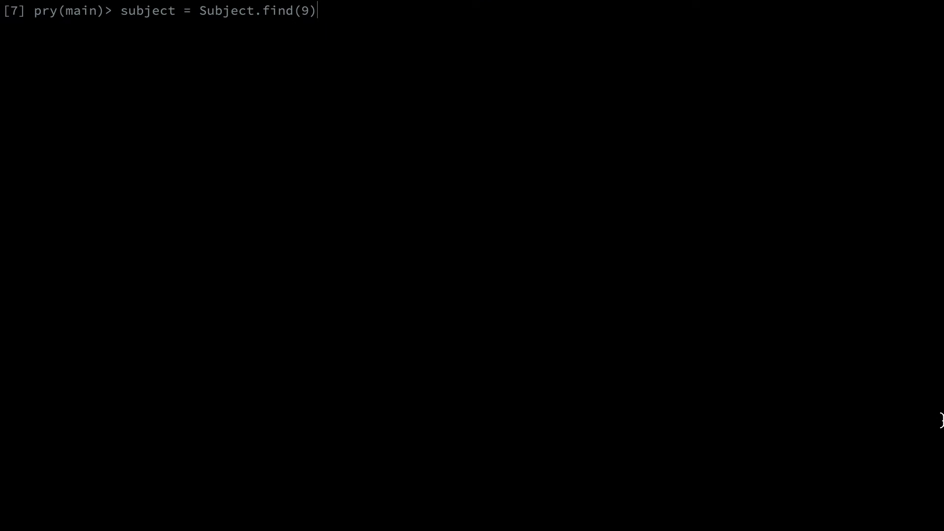
# Load Subject.find(9) and assign it a multi-line description
pyautogui.press('Return')
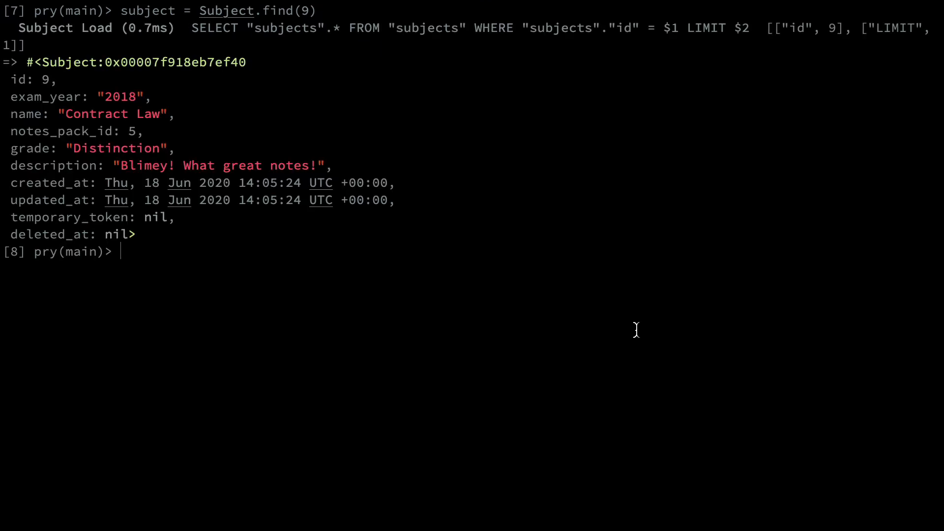
pyautogui.click(143, 165)
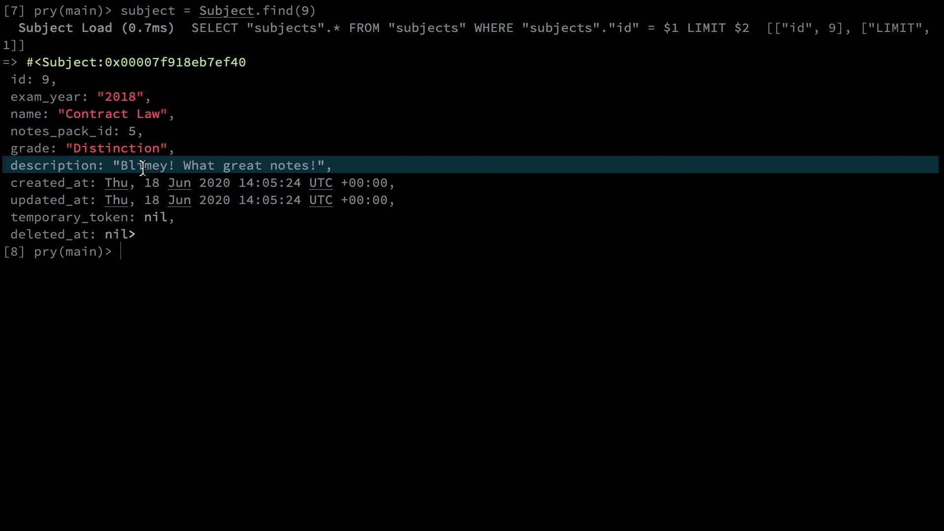
pyautogui.moveTo(215, 246)
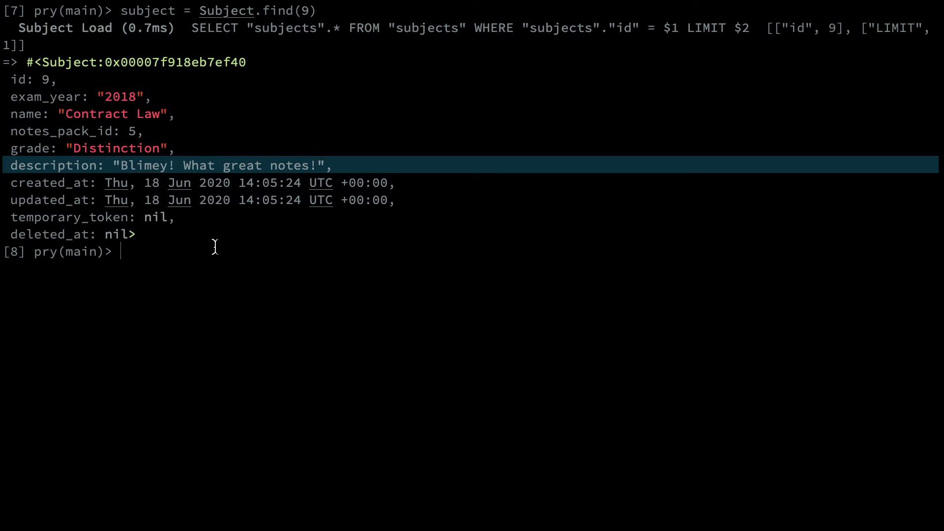
pyautogui.write('subject = Subject.find(9)')
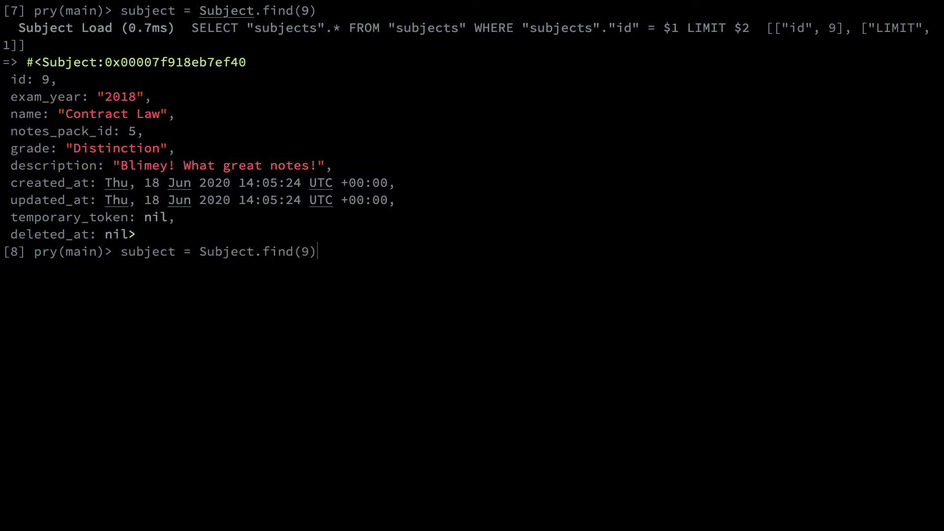
pyautogui.write('subject.description = "You should strongly consider buying my notes for the following reasons:\\n\\n1. They got a top 1st.\\n\\n2. They have awesome diagrams I added.\\n\\n"')
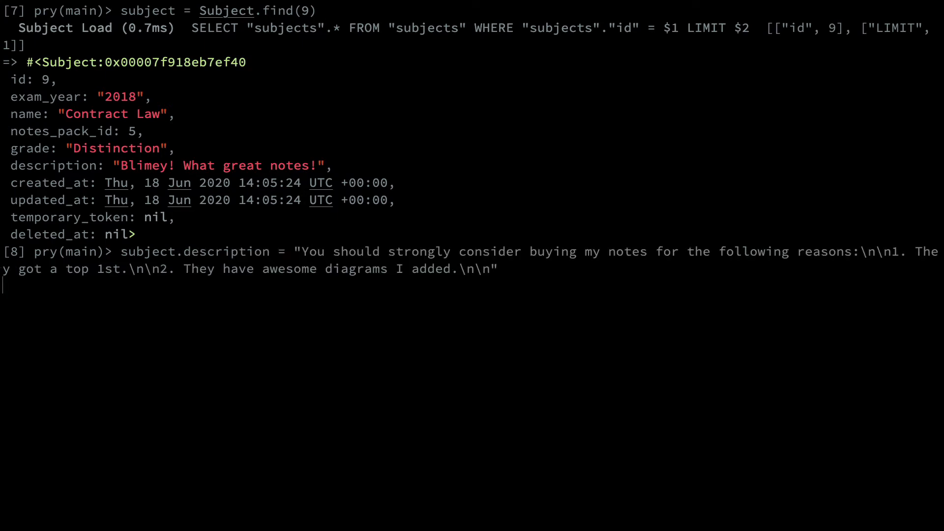
pyautogui.press('Return')
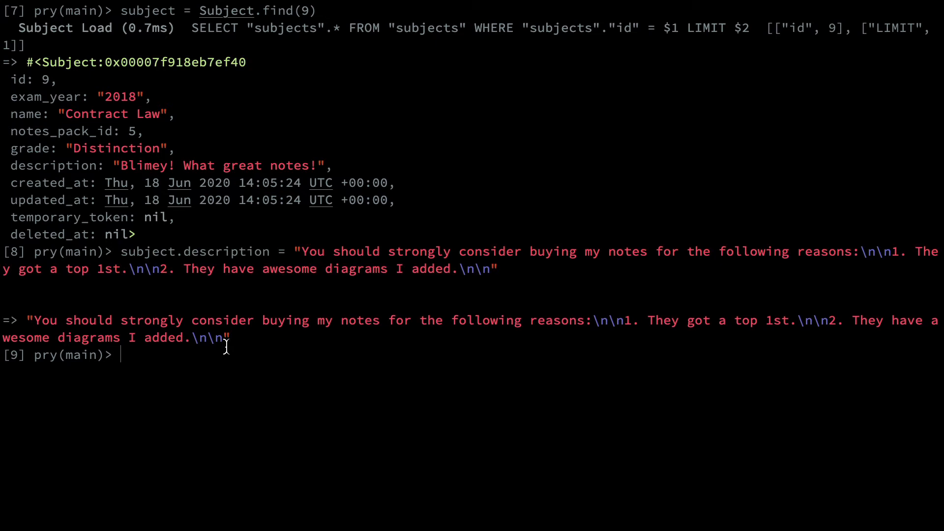
# Print and inspect subject.description with and without .squish
pyautogui.write('puts subjec')
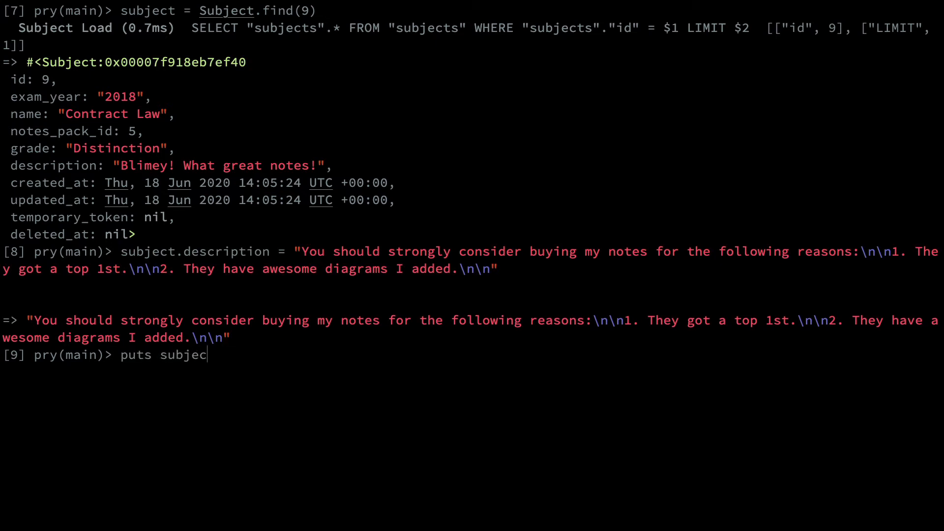
pyautogui.write('t.description')
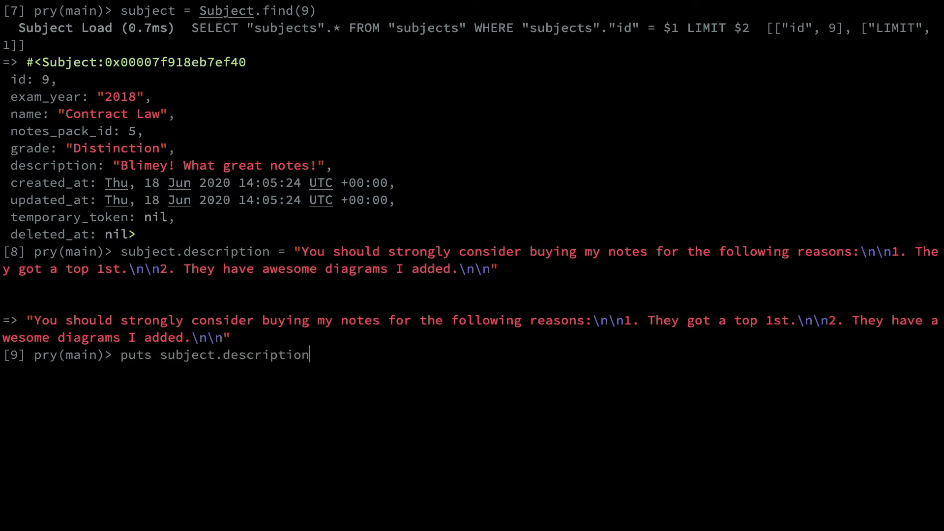
pyautogui.press('Return')
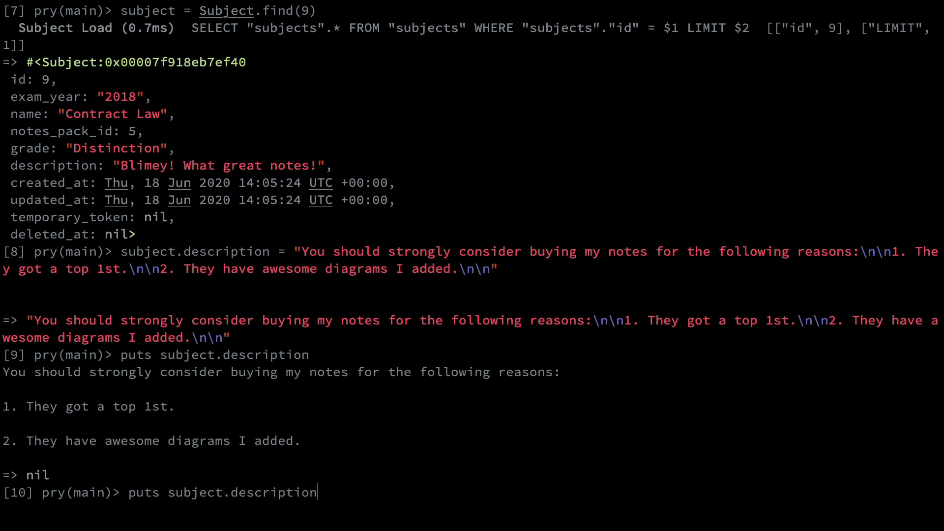
pyautogui.write('.squish')
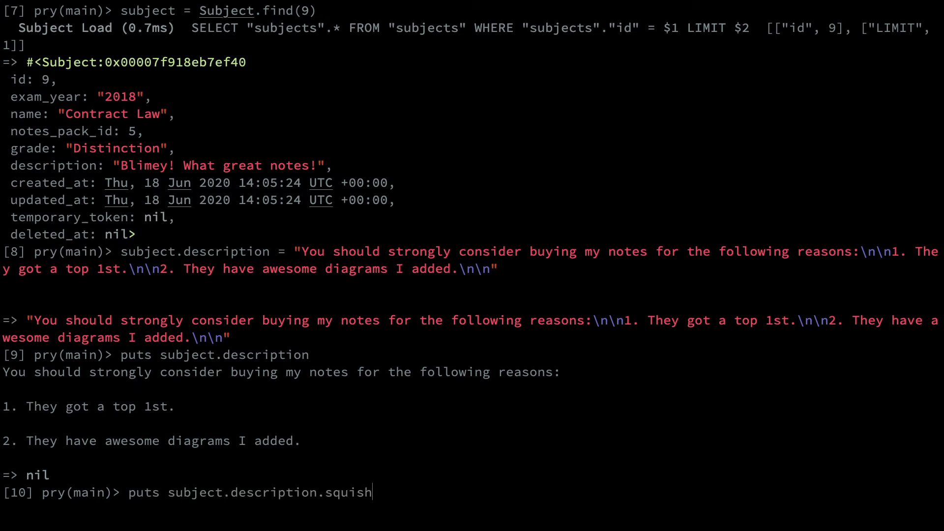
pyautogui.press('Return')
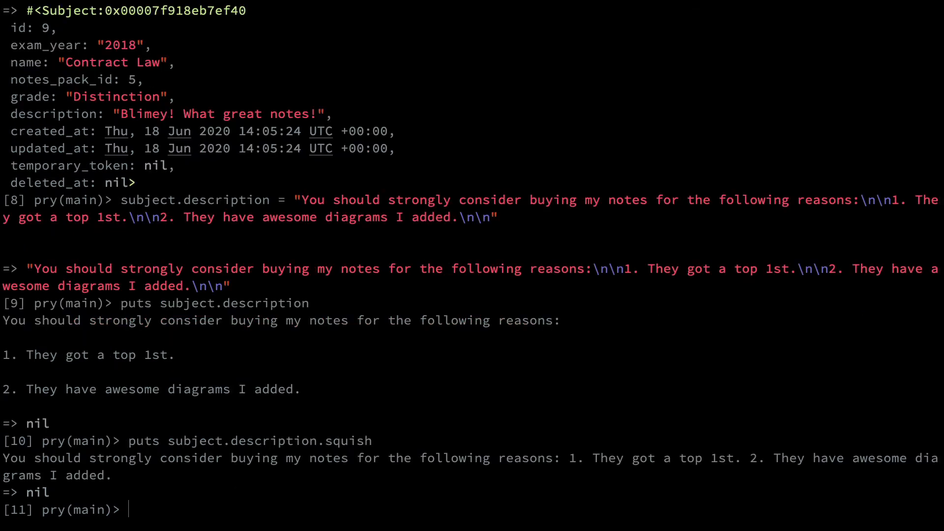
pyautogui.write('subject.description')
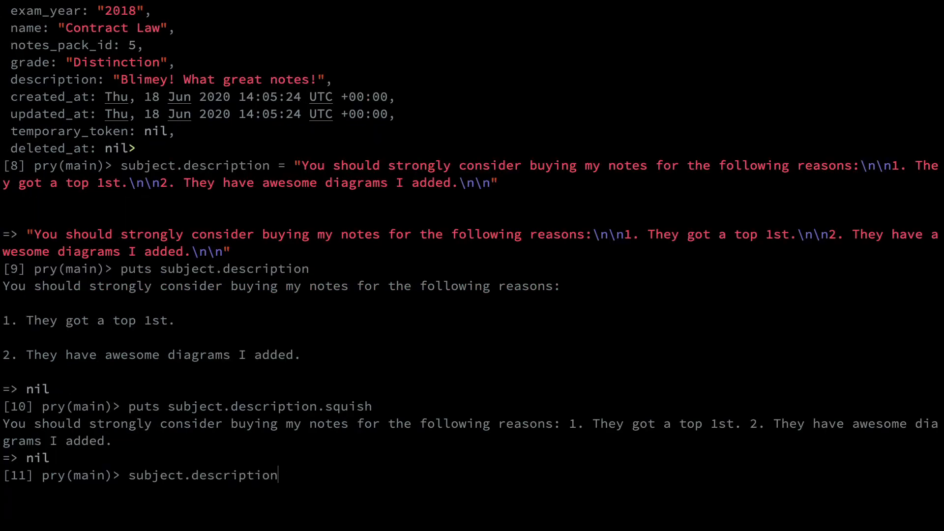
pyautogui.press('Return')
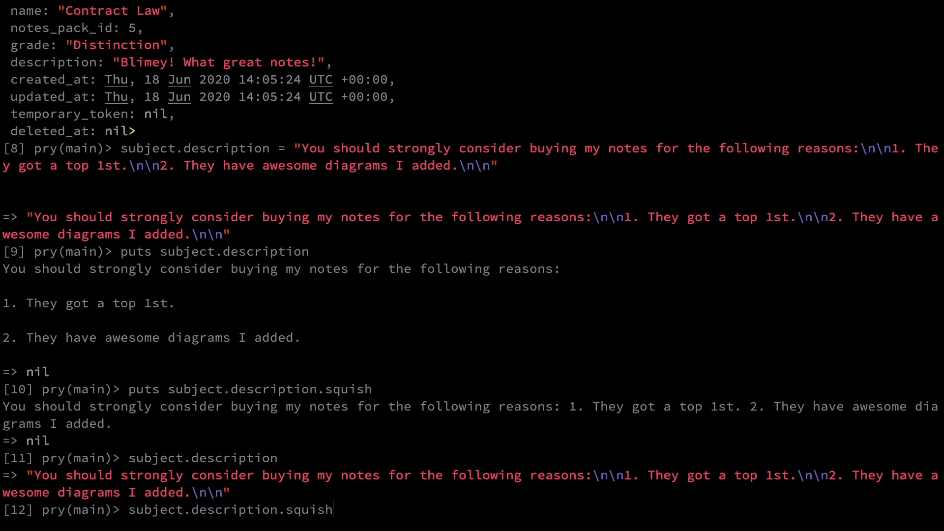
pyautogui.press('Return')
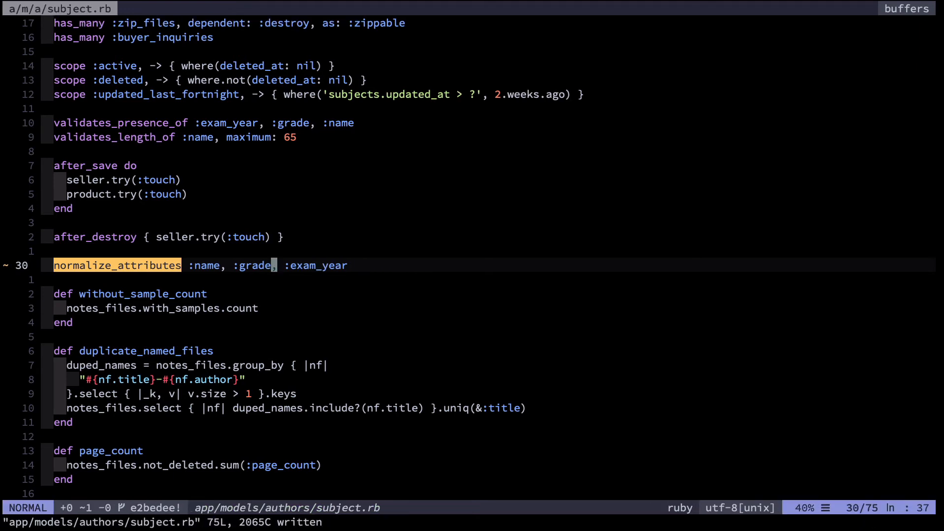
# Run :Rg normalize_attributes to list all nine usages in the quickfix window
pyautogui.press('0')
pyautogui.write(':Rg')
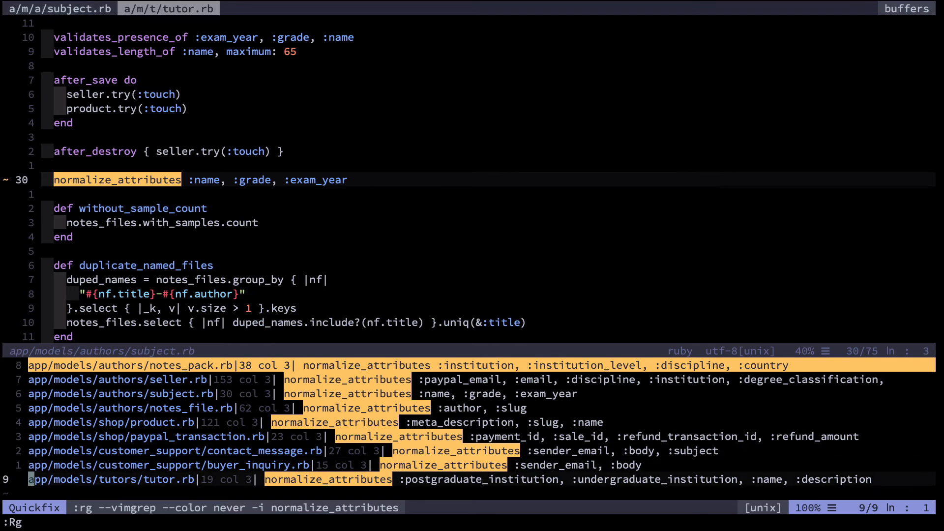
pyautogui.click(422, 478)
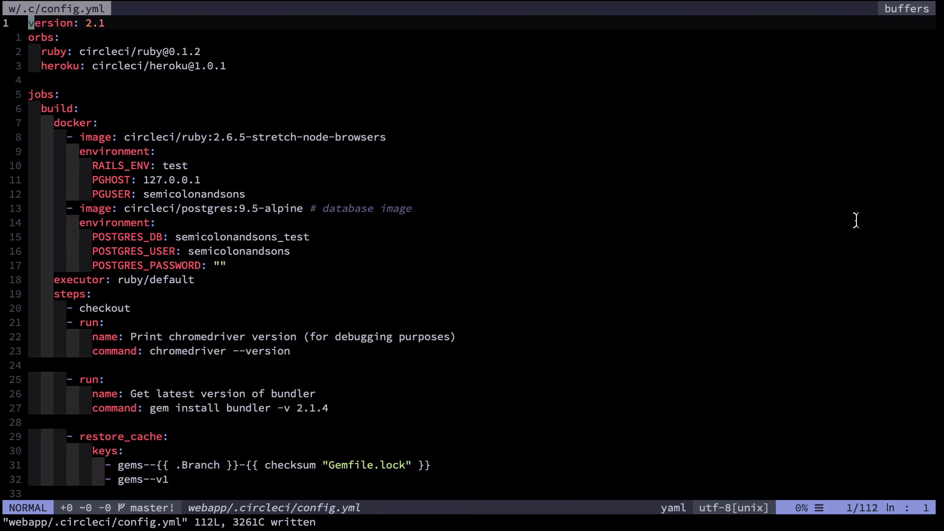
pyautogui.scroll(-3)
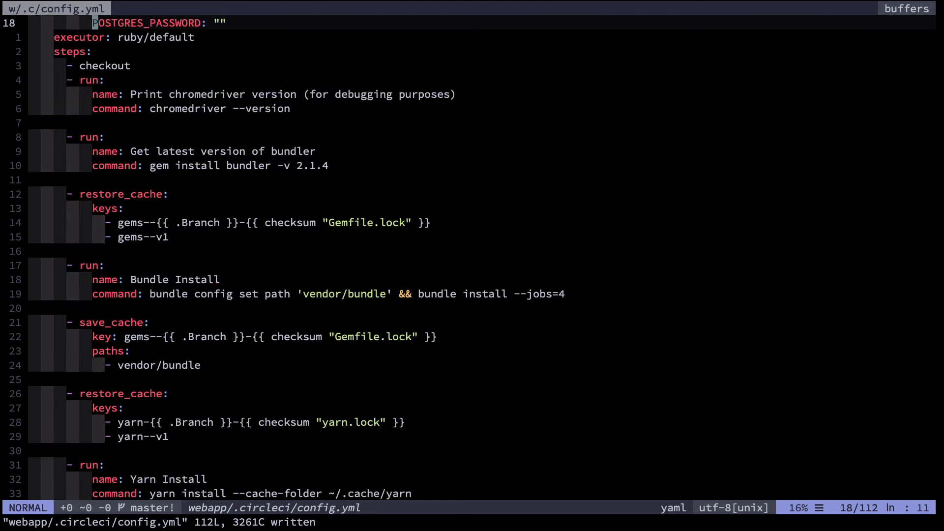
pyautogui.scroll(-3)
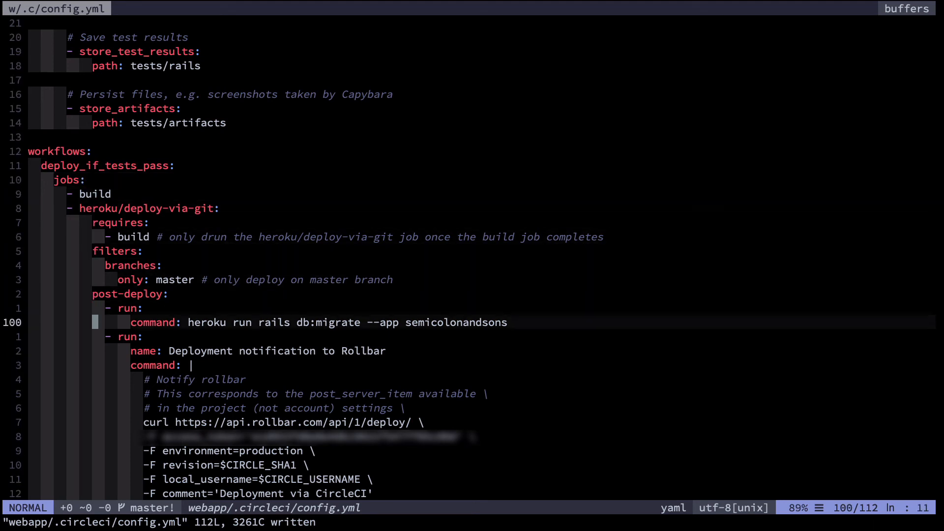
pyautogui.scroll(3)
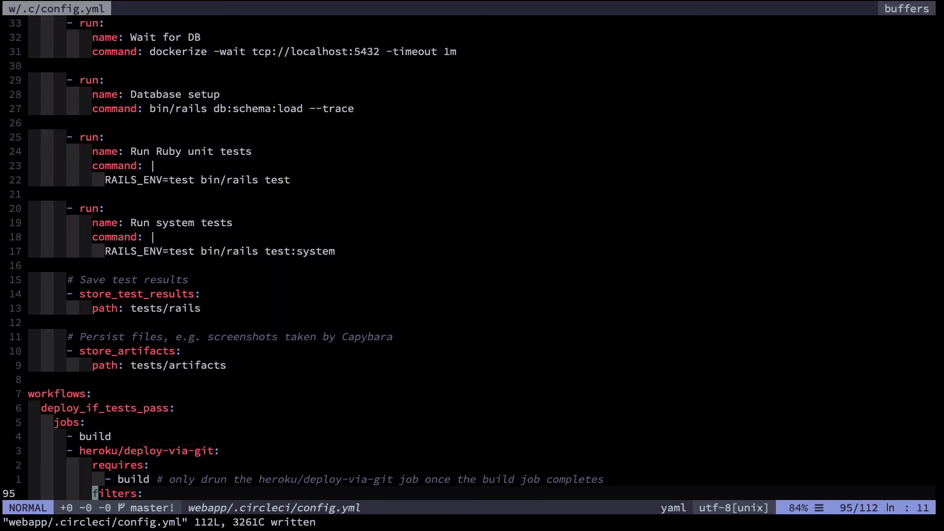
pyautogui.press('gg')
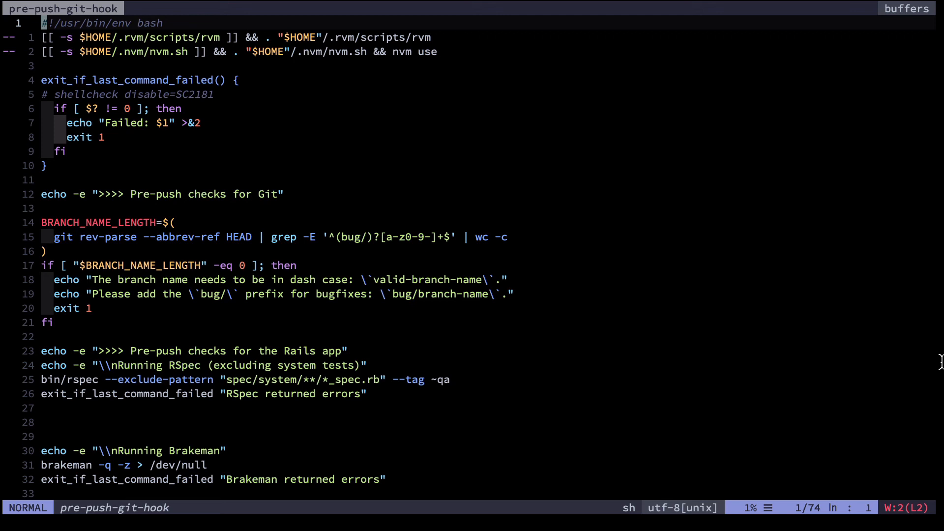
pyautogui.press('j')
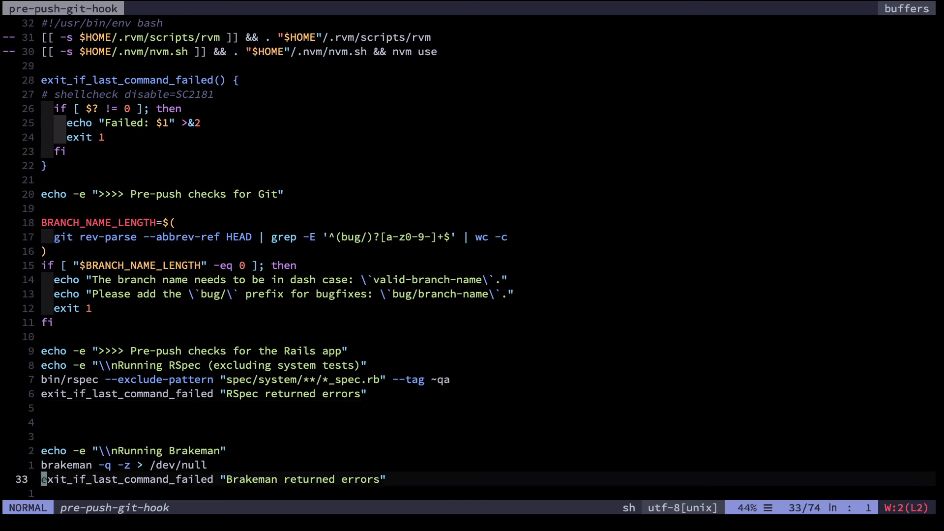
pyautogui.scroll(-3)
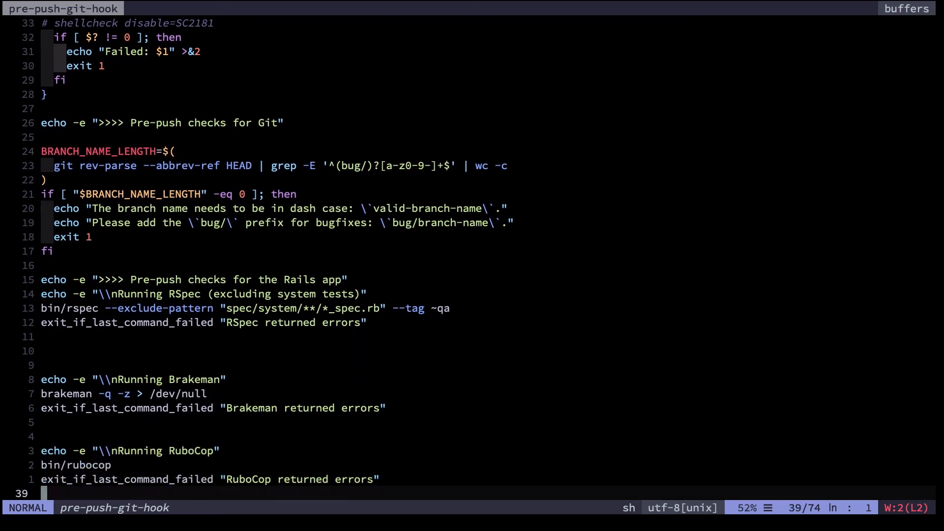
pyautogui.scroll(-3)
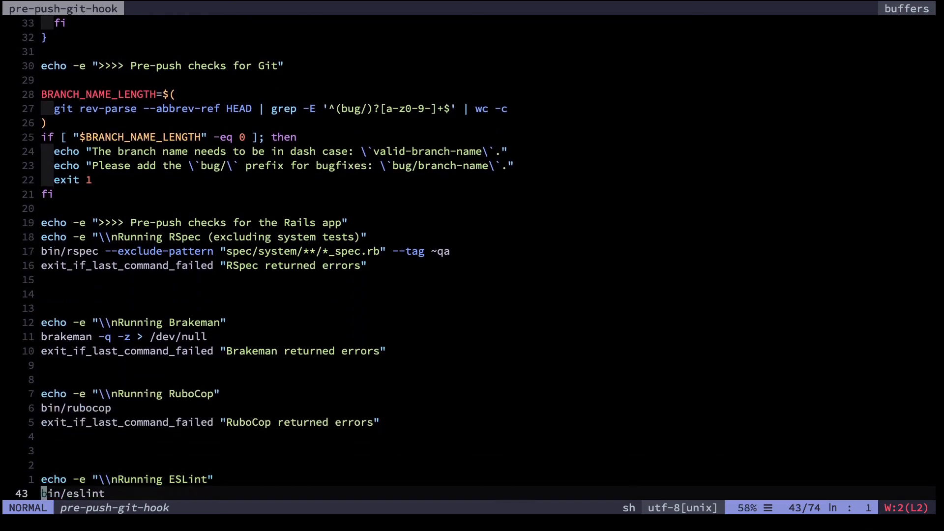
pyautogui.scroll(-3)
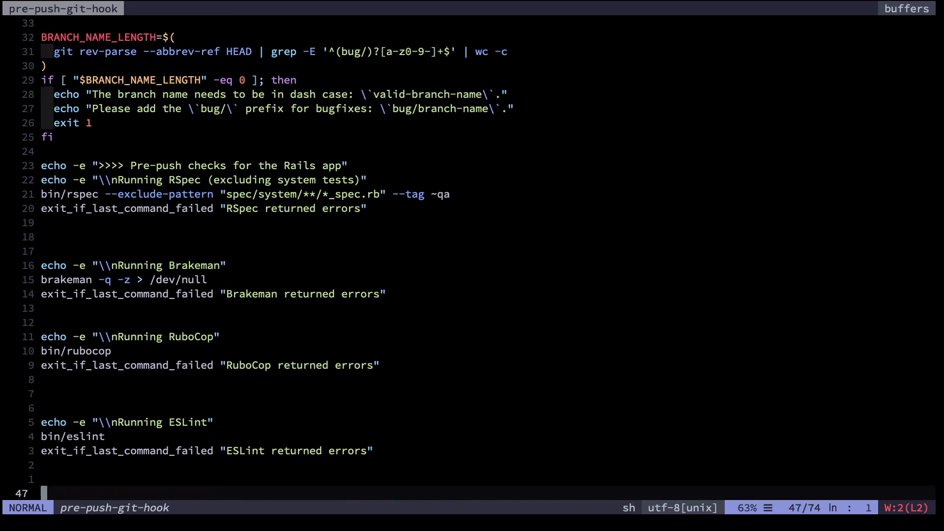
pyautogui.scroll(-3)
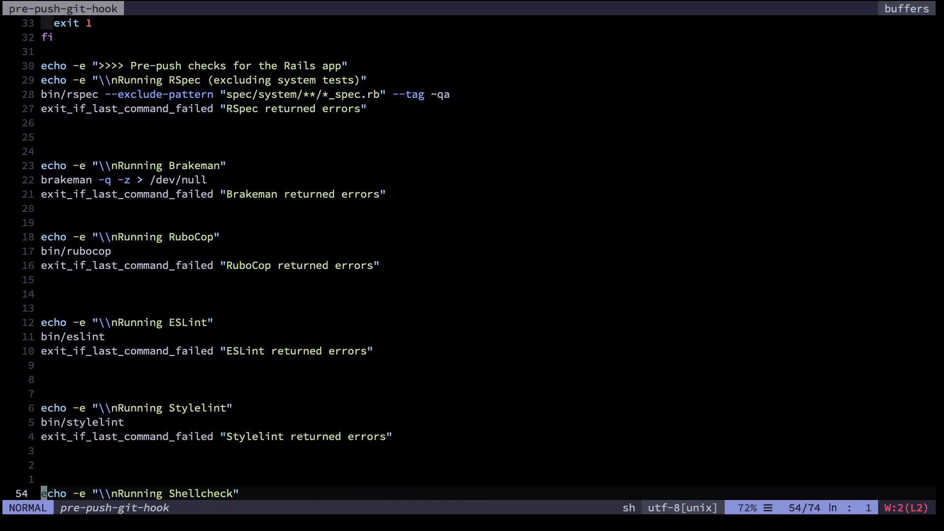
pyautogui.scroll(-3)
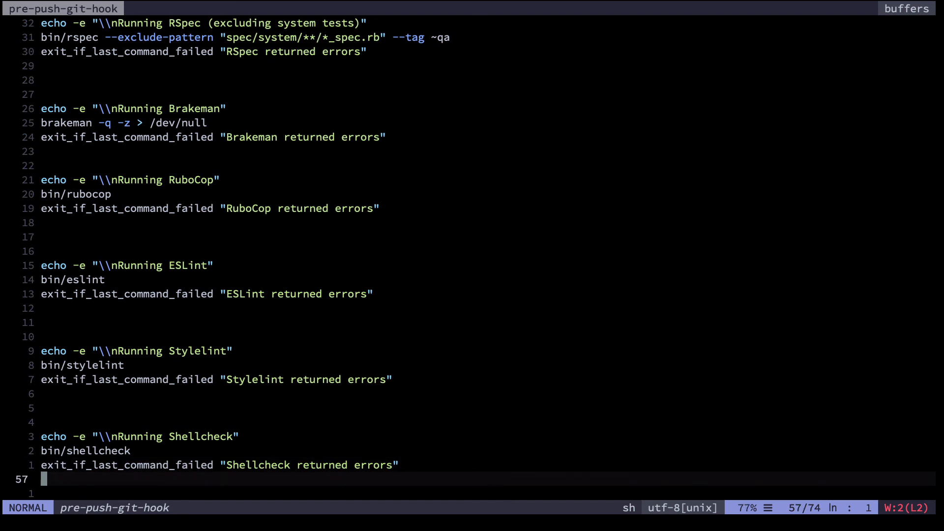
pyautogui.scroll(-3)
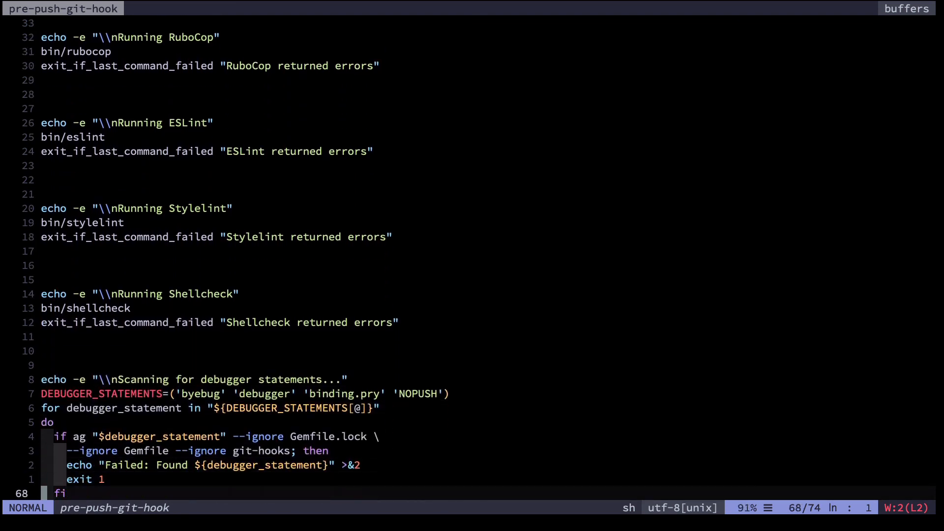
pyautogui.scroll(-3)
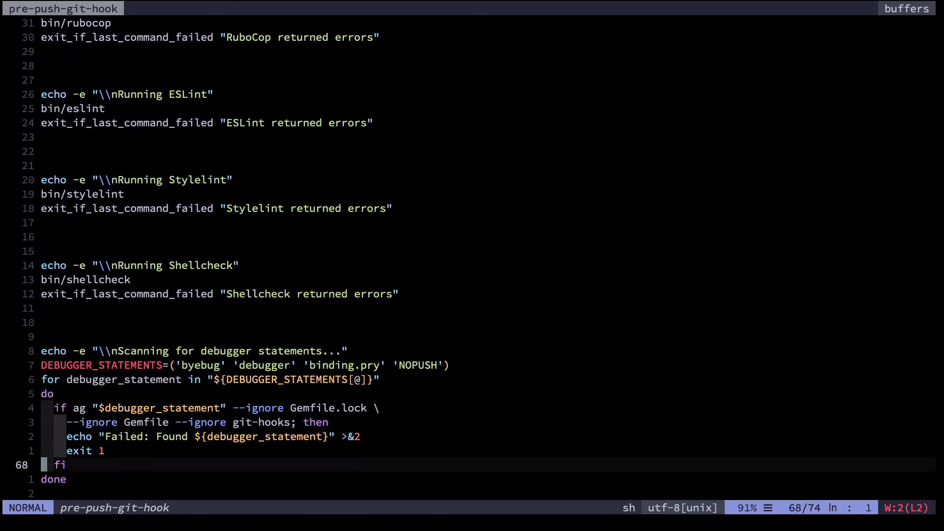
pyautogui.scroll(-3)
pyautogui.write('git')
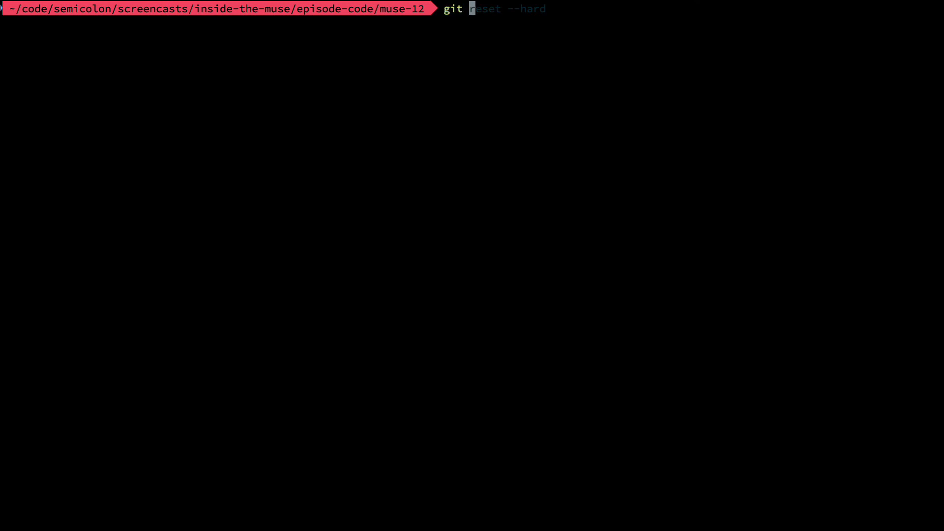
# Type 'git push heroku --no-verify' at the shell prompt
pyautogui.write('push heroku')
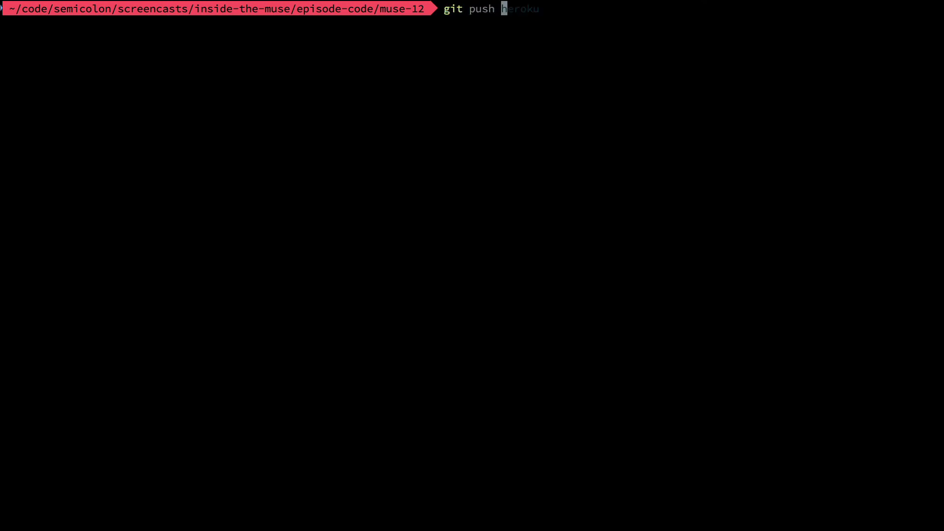
pyautogui.write('--no')
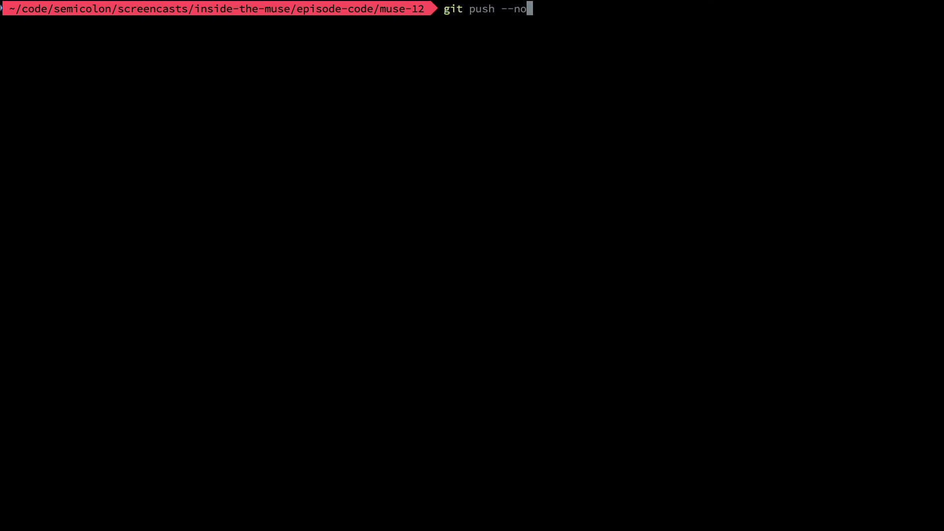
pyautogui.write('ver')
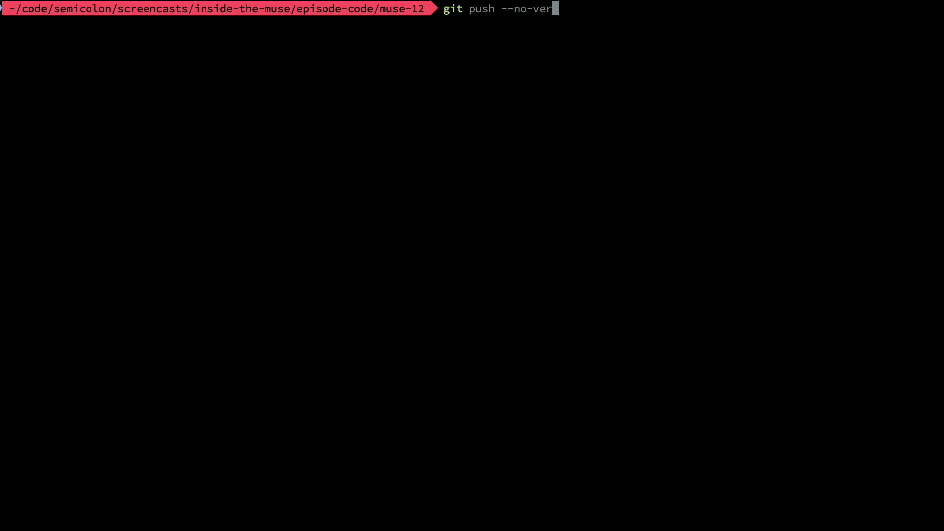
pyautogui.write('ify')
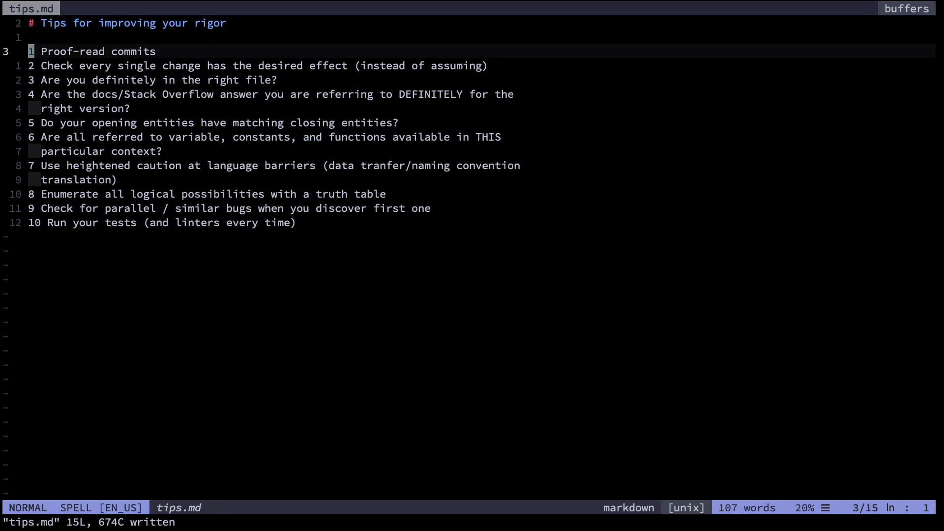
pyautogui.press('V')
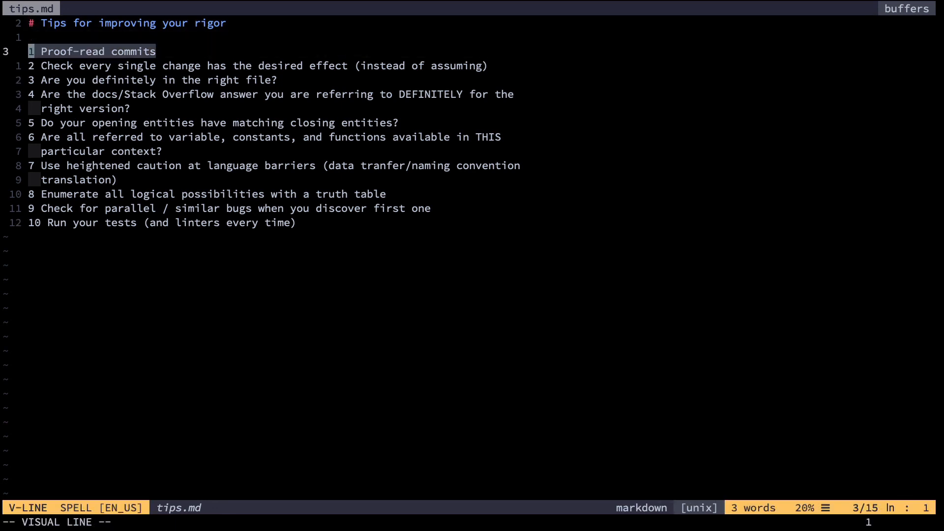
pyautogui.press('Escape')
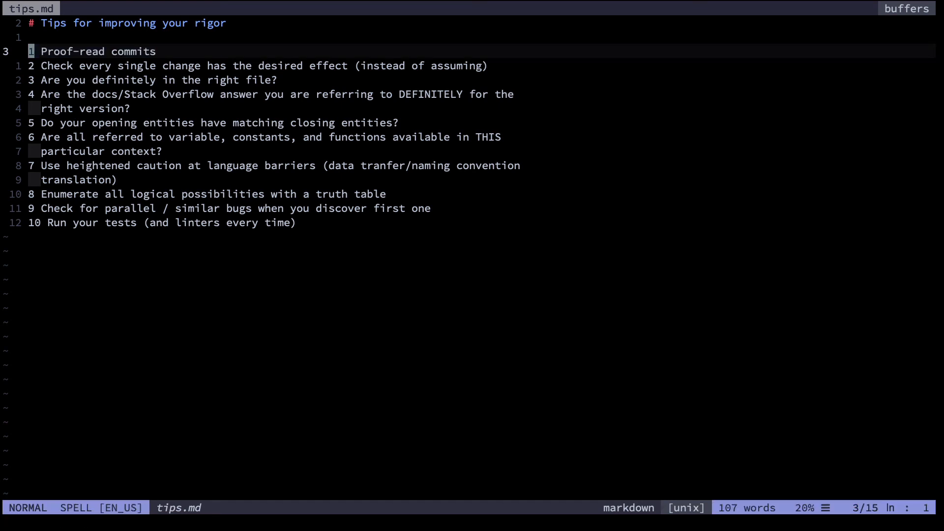
pyautogui.press('V')
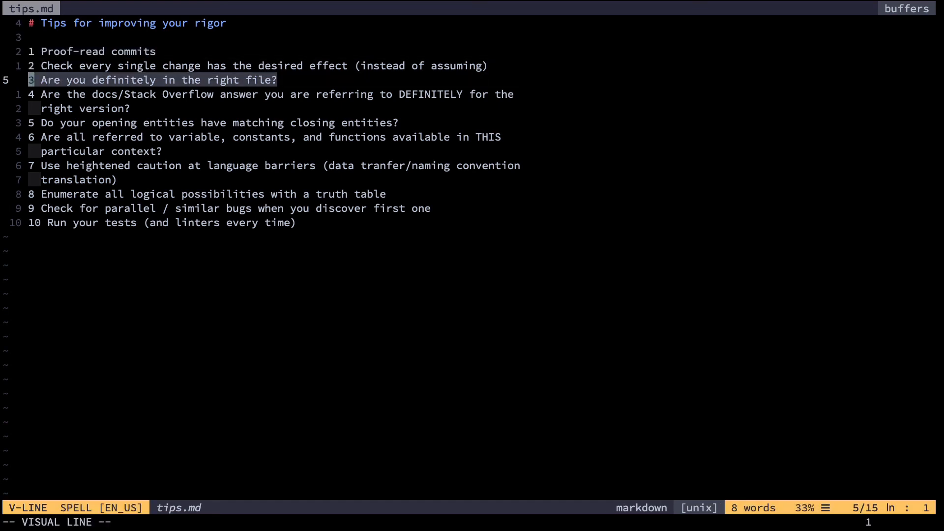
pyautogui.press('k')
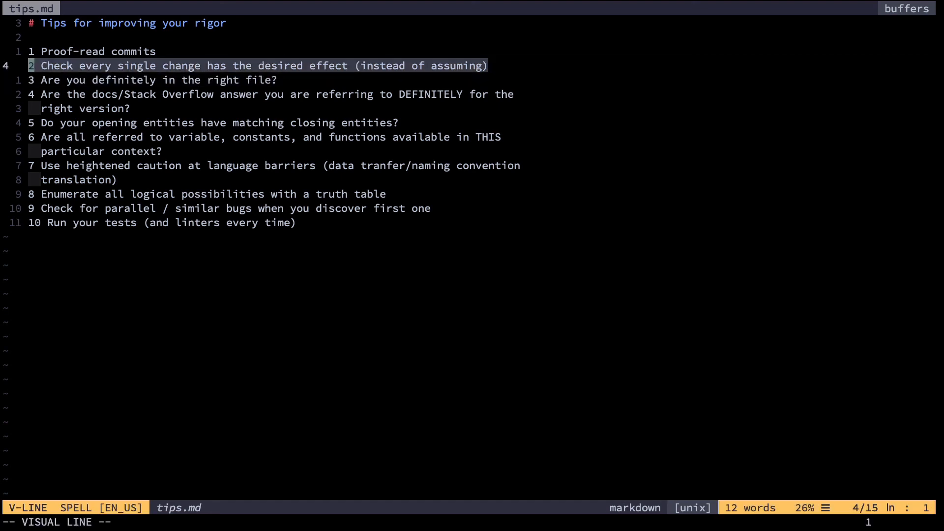